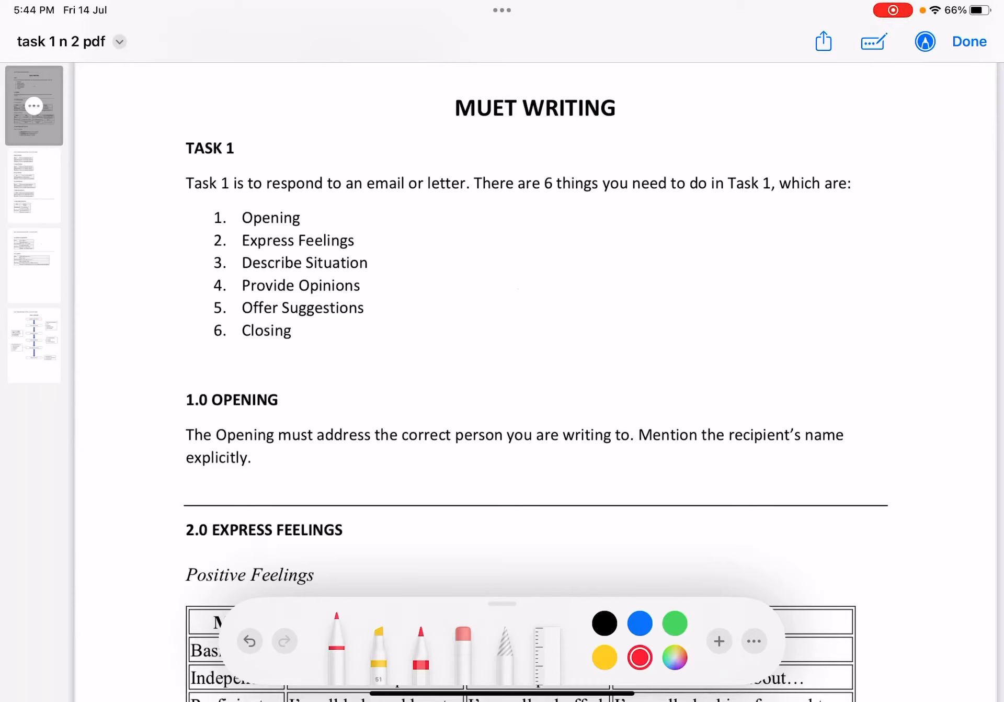
# Underline the MUET WRITING title and 'respond to an email or letter', and circle the 6.
pyautogui.moveTo(458, 119); pyautogui.dragTo(615, 122)
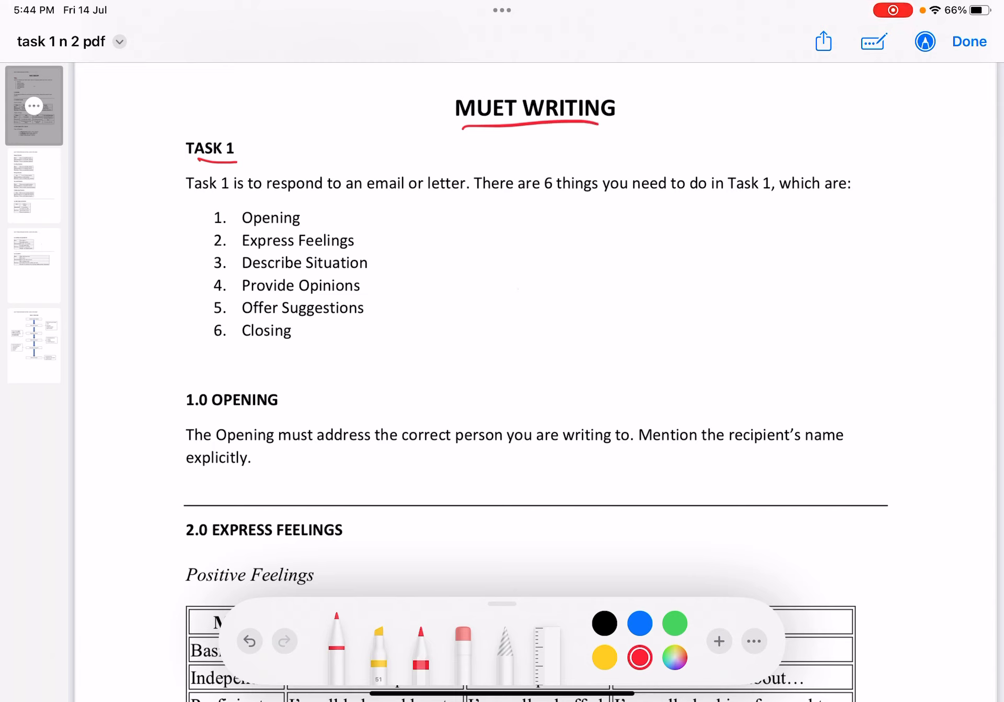
pyautogui.moveTo(269, 195); pyautogui.dragTo(374, 192)
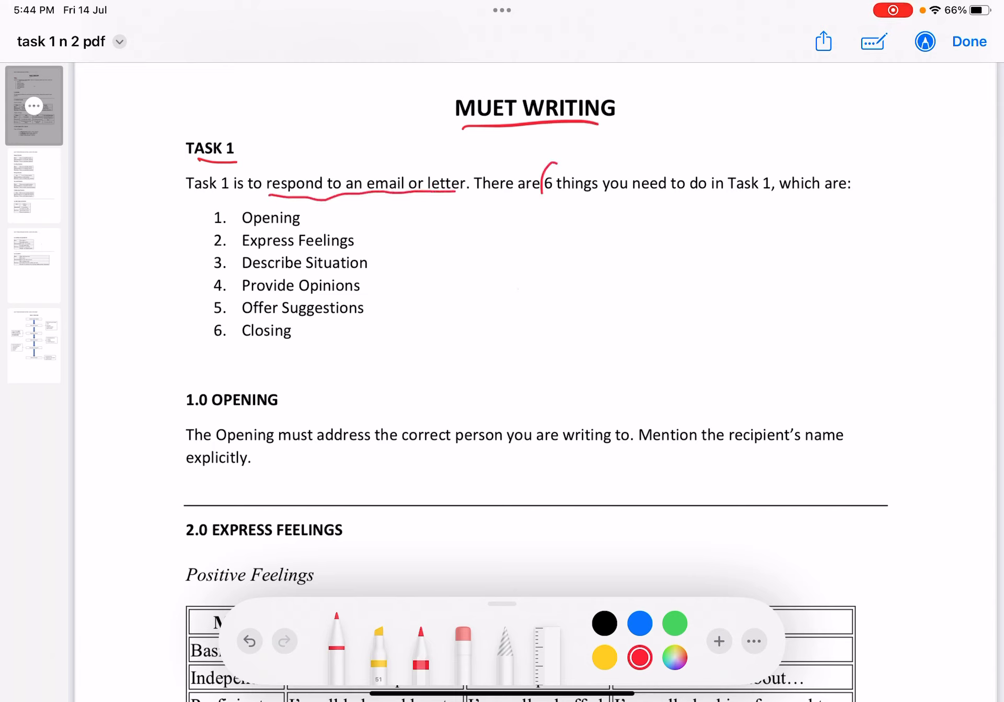
pyautogui.moveTo(541, 169); pyautogui.dragTo(557, 205)
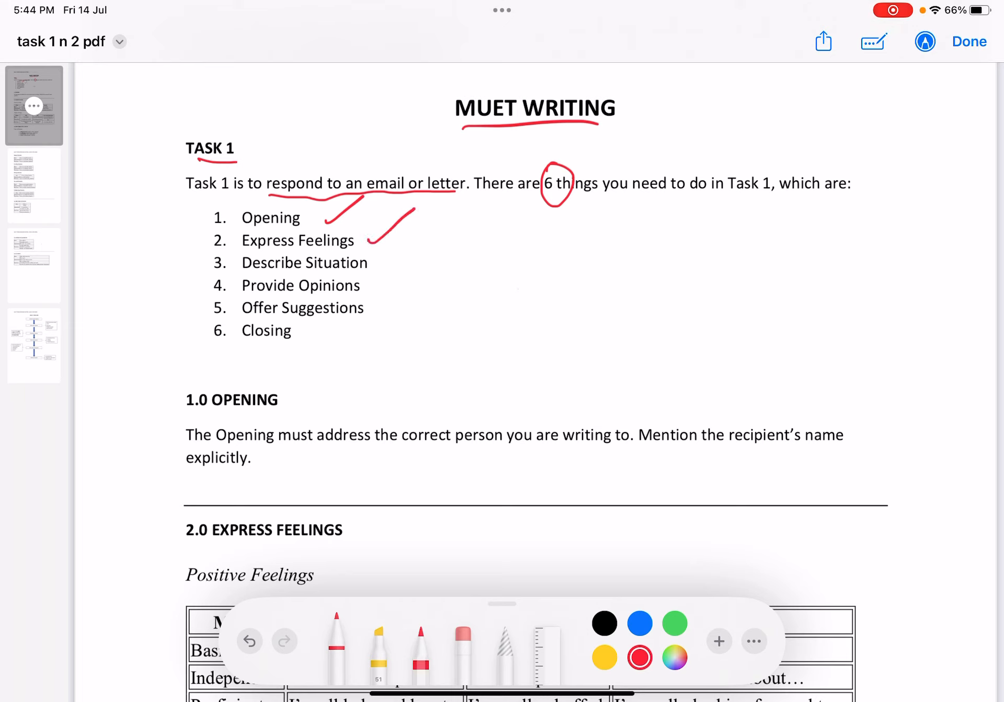
# Tick the six Task 1 items from Describe Situation through Closing in red.
pyautogui.moveTo(378, 269); pyautogui.dragTo(423, 237)
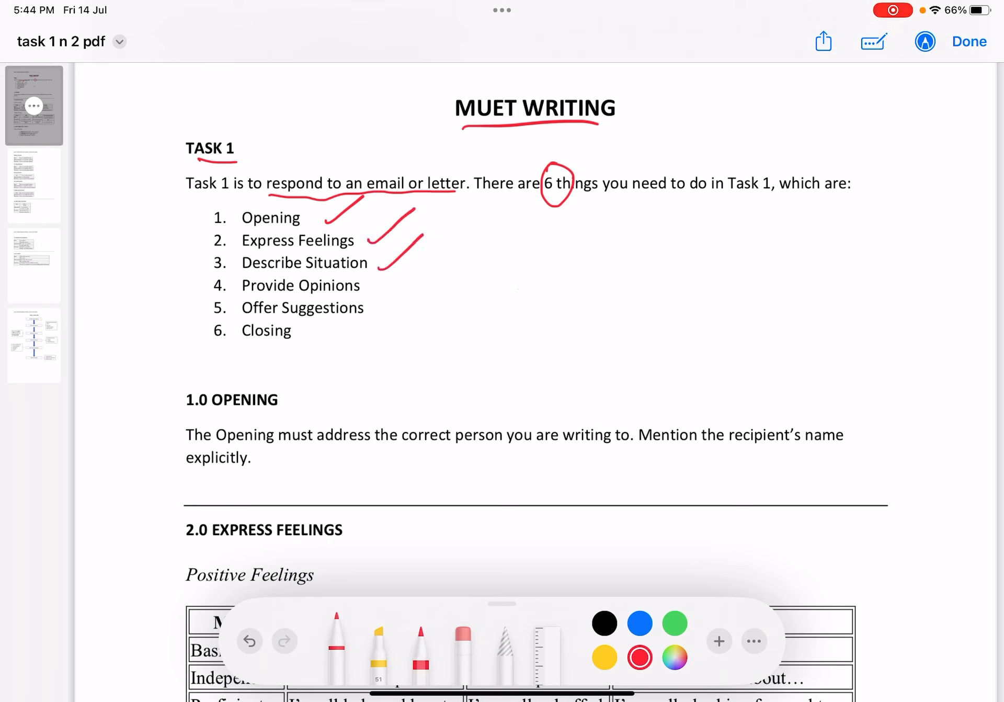
pyautogui.moveTo(378, 269); pyautogui.dragTo(417, 313)
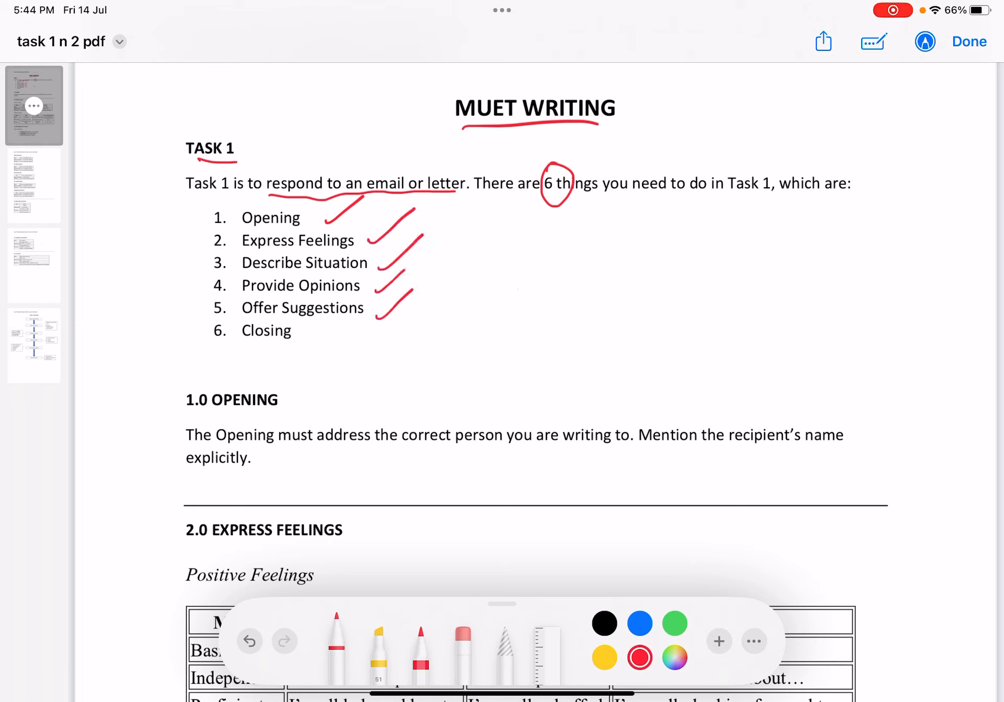
pyautogui.moveTo(301, 326); pyautogui.dragTo(323, 348)
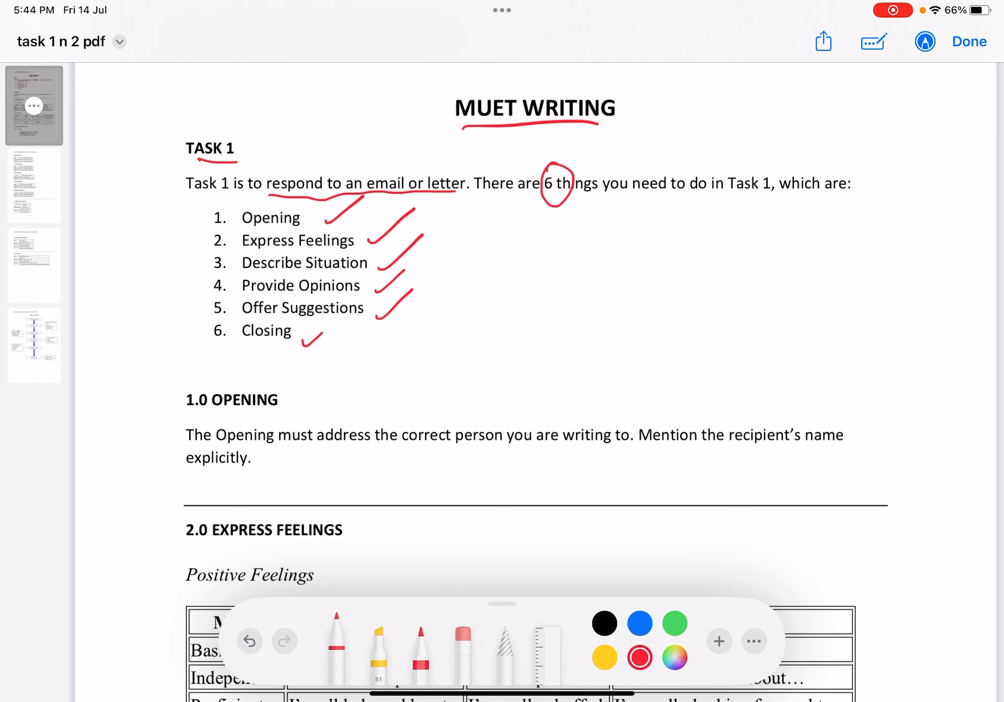
# Underline the 1.0 OPENING heading and 'correct person', and bracket 'recipient's'.
pyautogui.moveTo(199, 419); pyautogui.dragTo(277, 405)
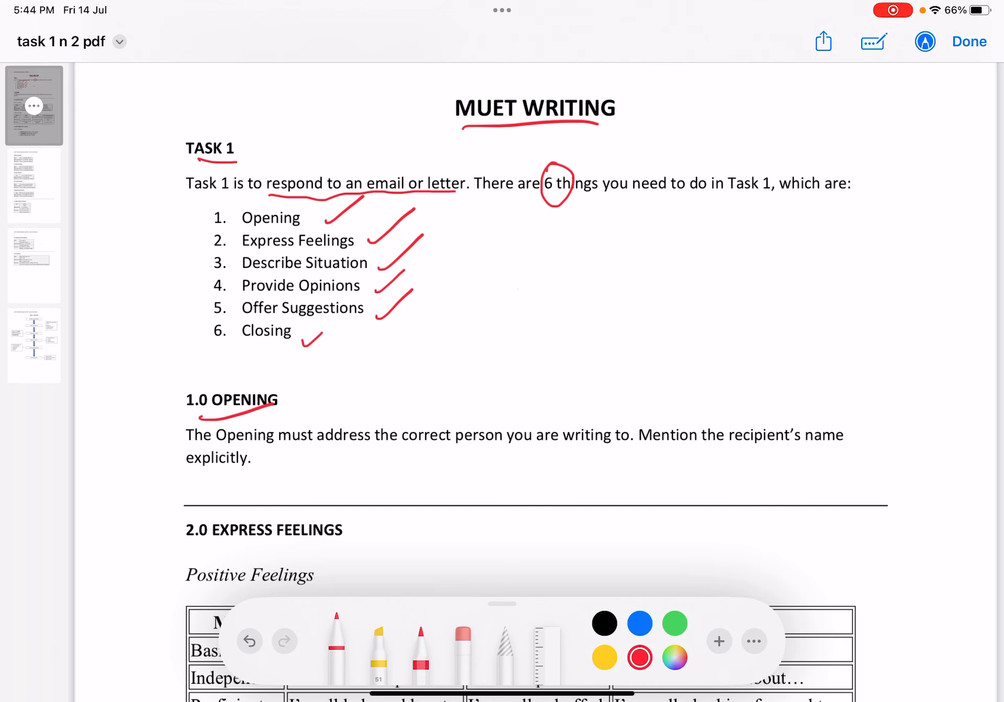
pyautogui.scroll(-3)
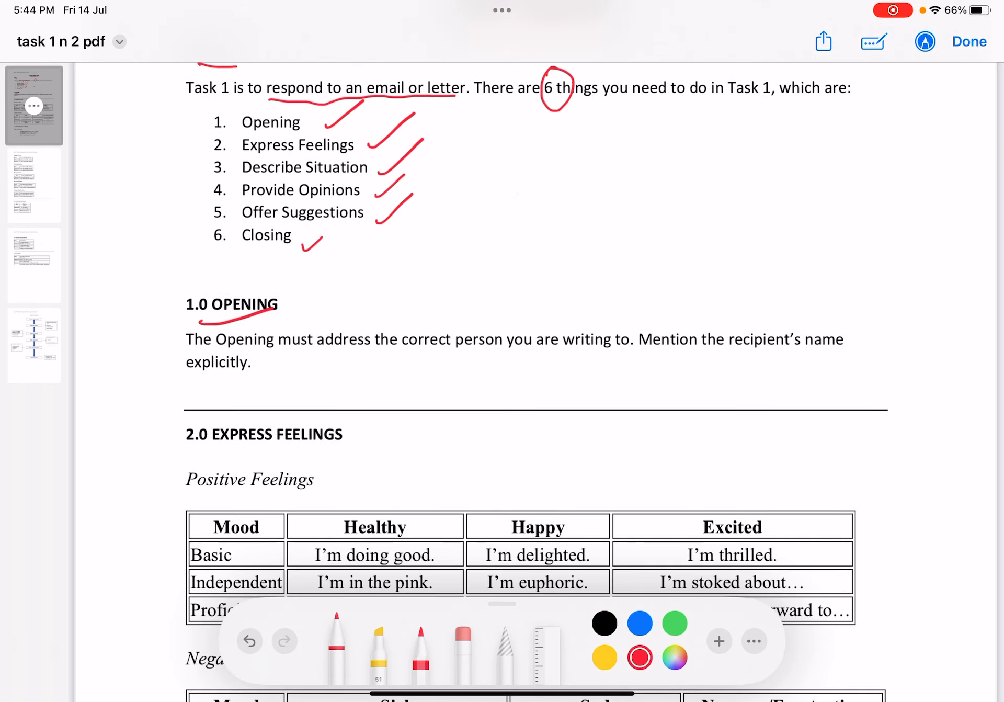
pyautogui.moveTo(414, 353); pyautogui.dragTo(485, 351)
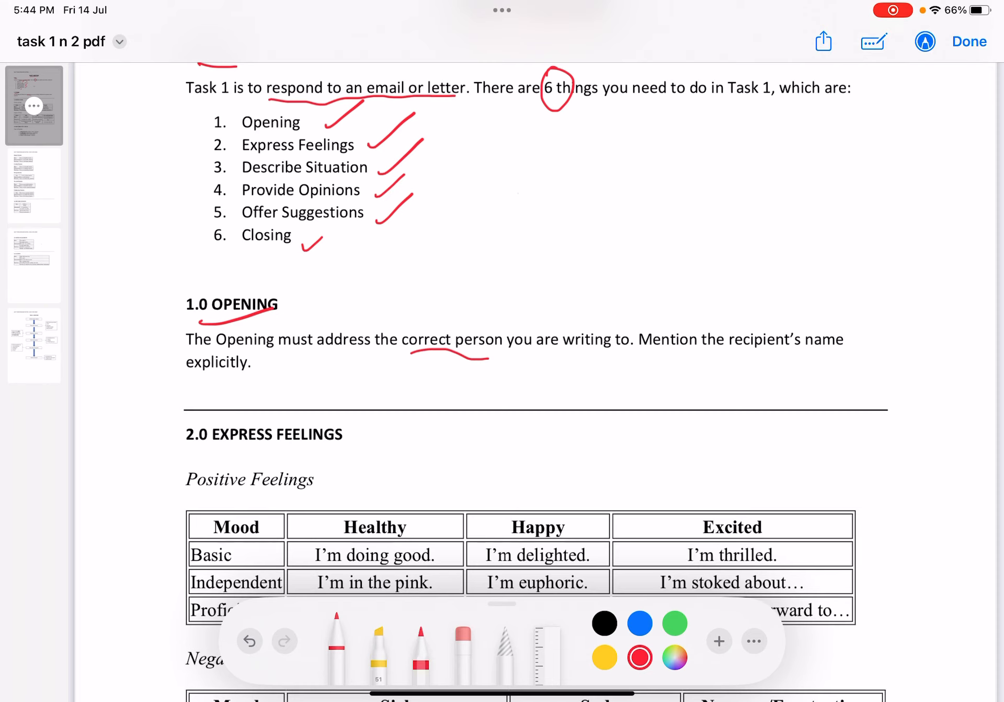
pyautogui.moveTo(724, 340); pyautogui.dragTo(796, 339)
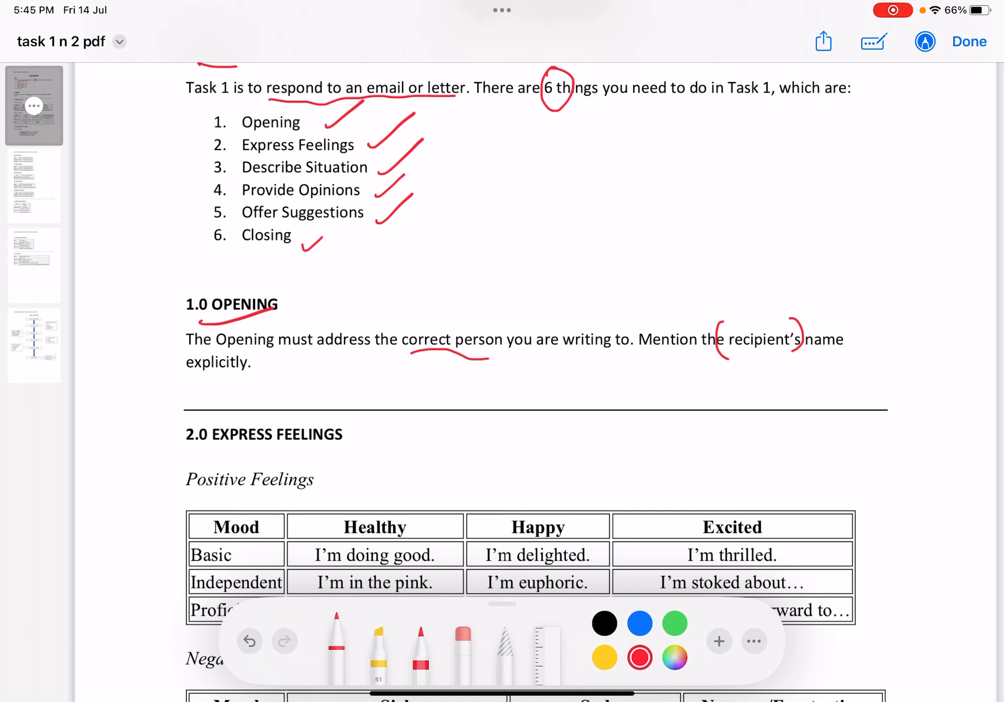
# Handwrite the sample greeting 'Hi Joseph,' beneath the Opening paragraph.
pyautogui.moveTo(461, 384); pyautogui.dragTo(541, 390)
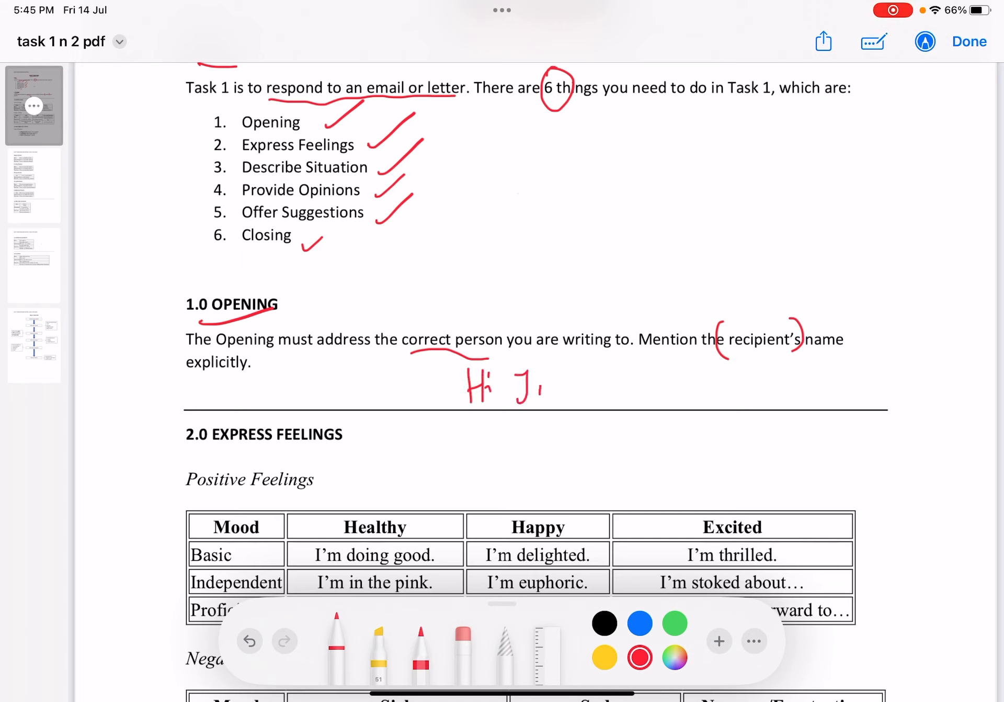
pyautogui.moveTo(512, 387); pyautogui.dragTo(605, 388)
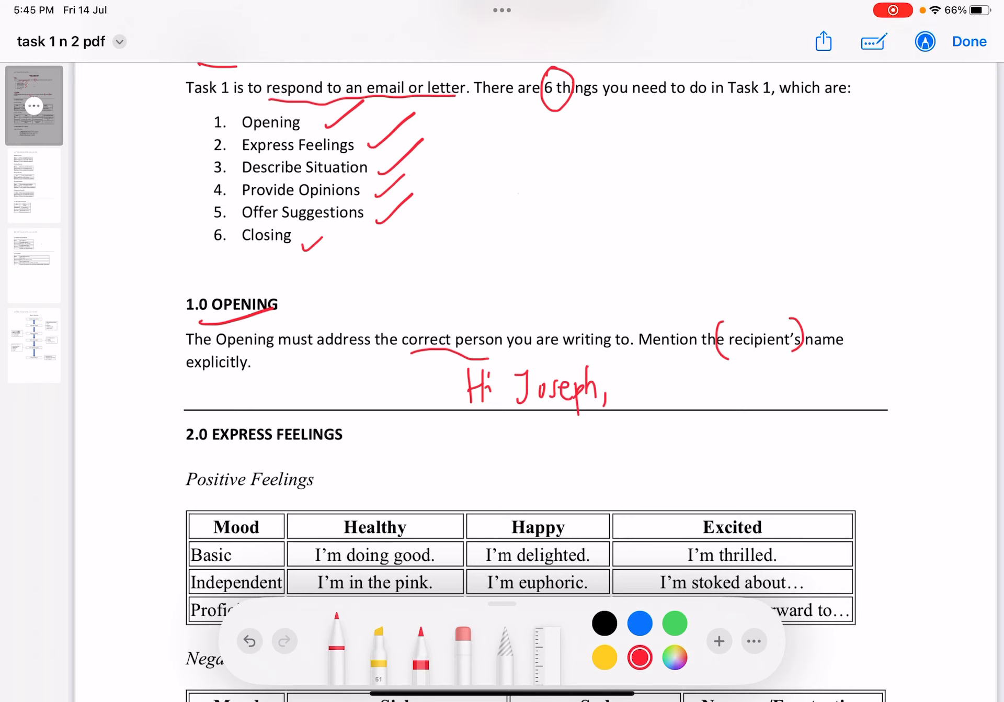
pyautogui.scroll(-3)
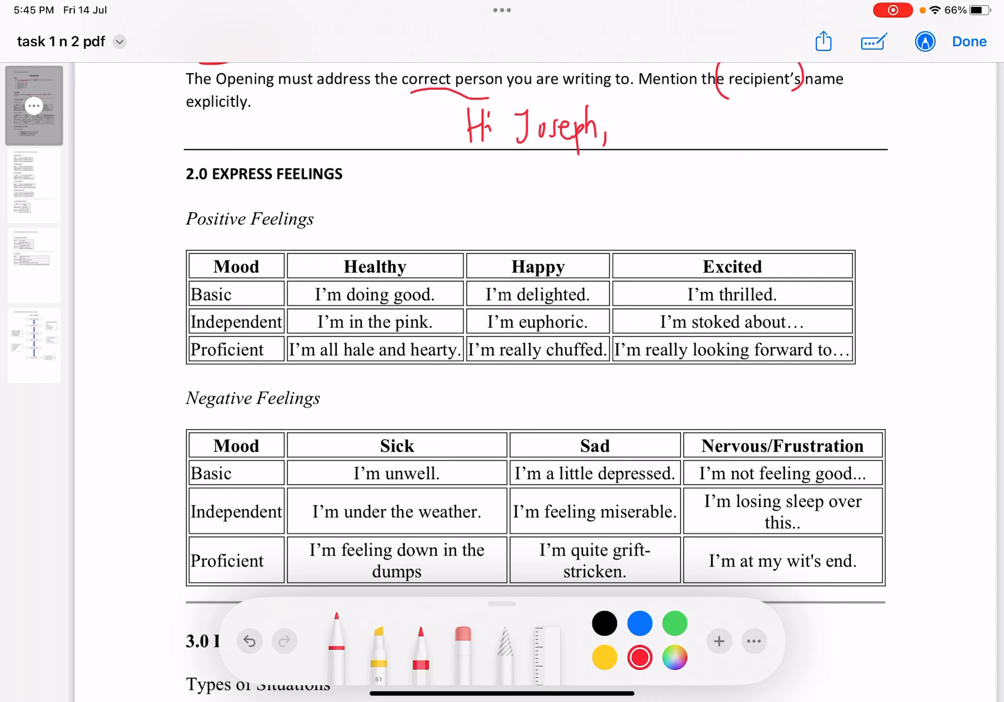
# Underline Positive Feelings, tick 'I'm thrilled' and 'I'm stoked about', underline 'looking forward to'.
pyautogui.moveTo(187, 242); pyautogui.dragTo(245, 243)
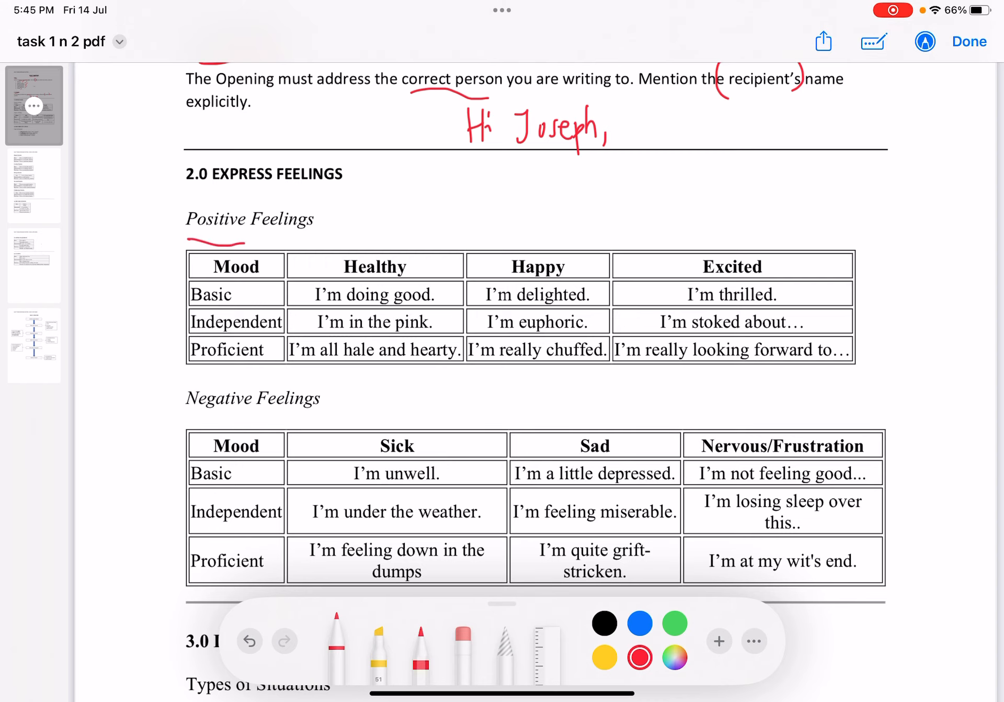
pyautogui.scroll(-3)
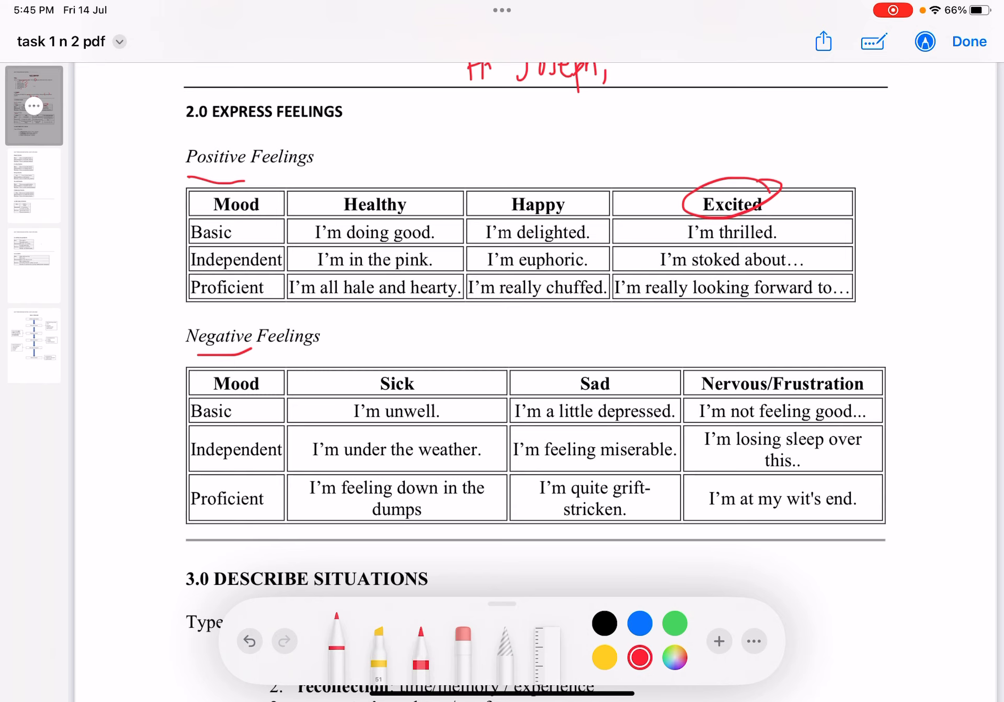
pyautogui.moveTo(790, 237); pyautogui.dragTo(822, 224)
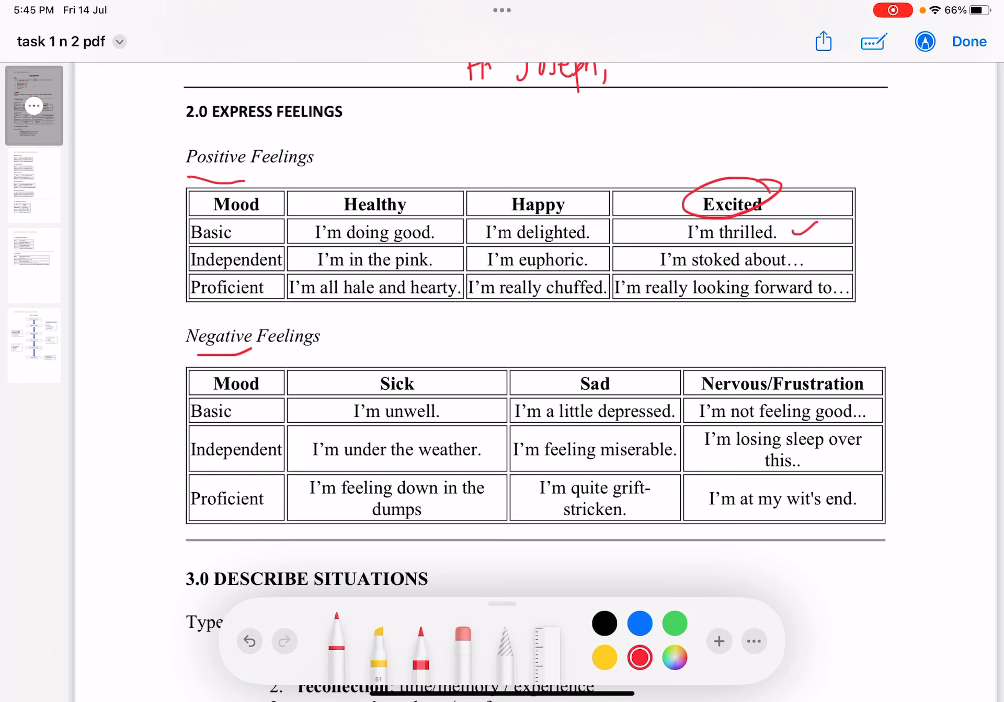
pyautogui.moveTo(813, 265); pyautogui.dragTo(838, 250)
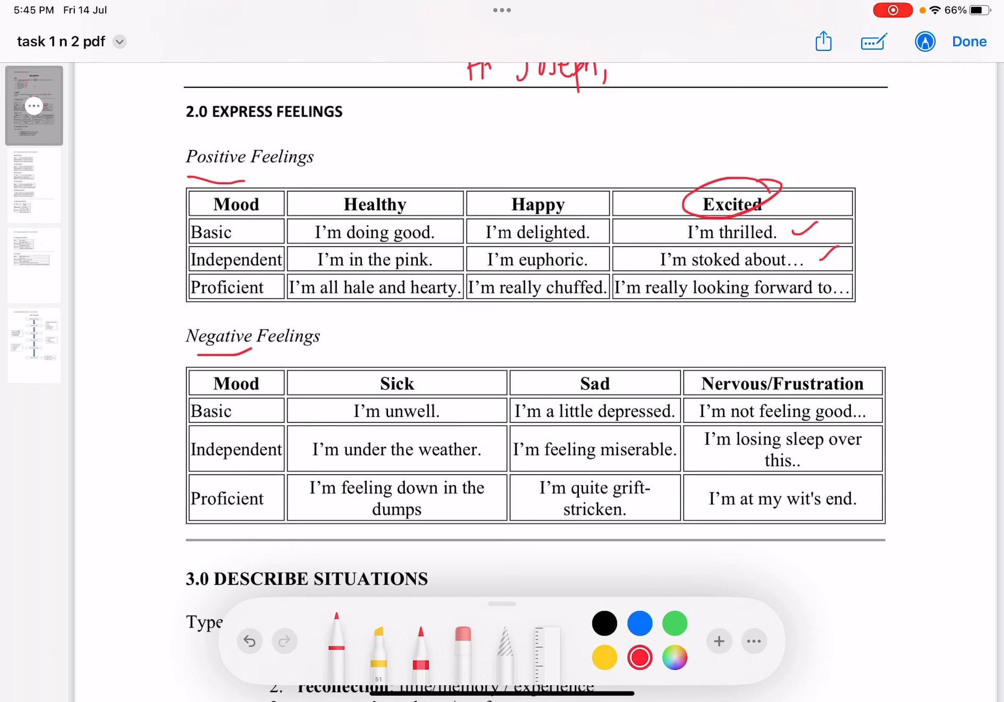
pyautogui.moveTo(704, 304); pyautogui.dragTo(823, 309)
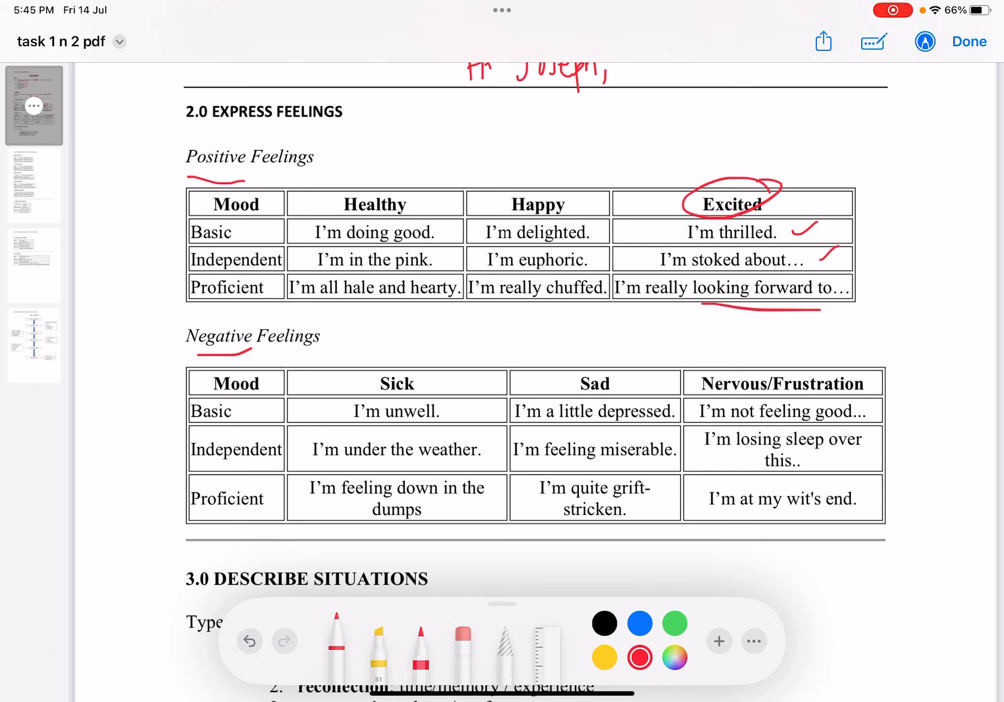
# Underline unwell, under the weather, depressed, grift-stricken and wit's end in the Negative Feelings table.
pyautogui.scroll(-3)
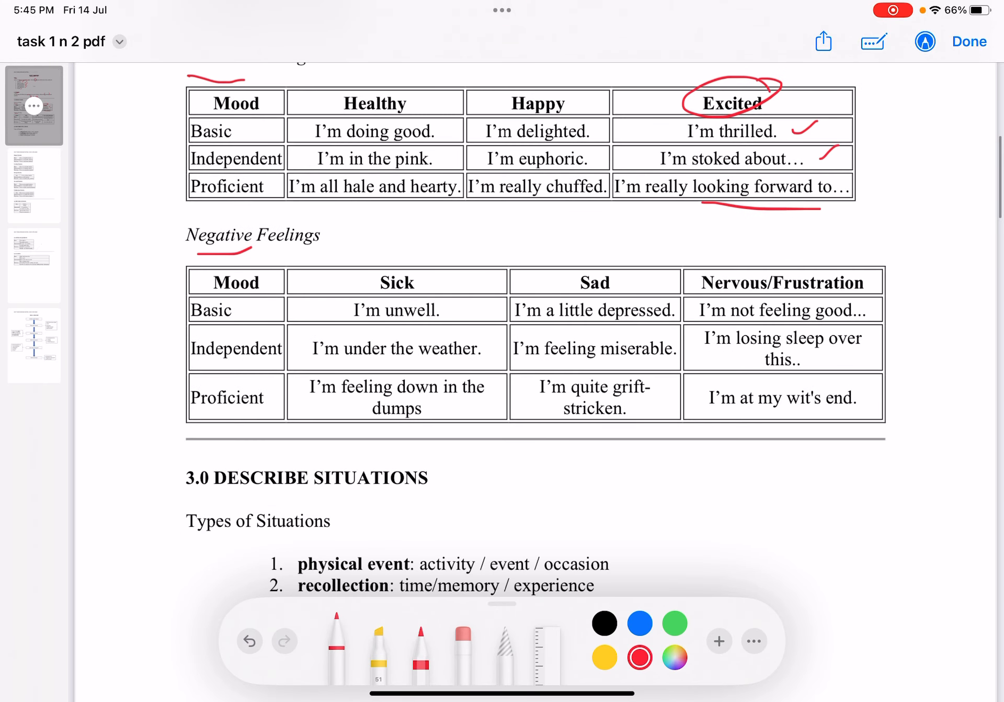
pyautogui.scroll(-3)
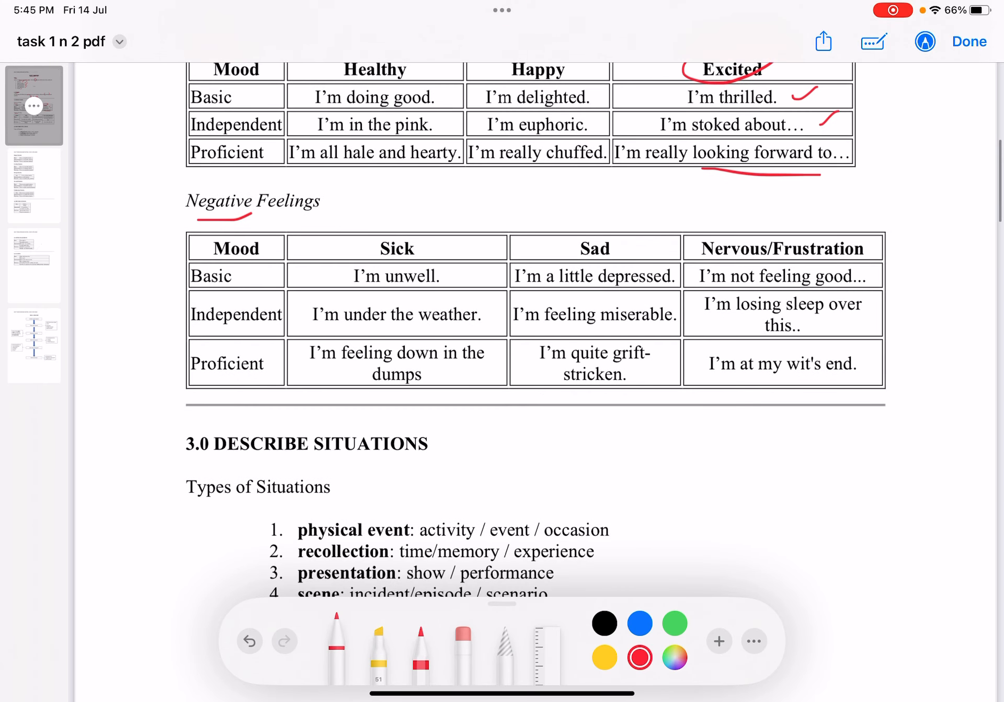
pyautogui.moveTo(375, 291); pyautogui.dragTo(419, 292)
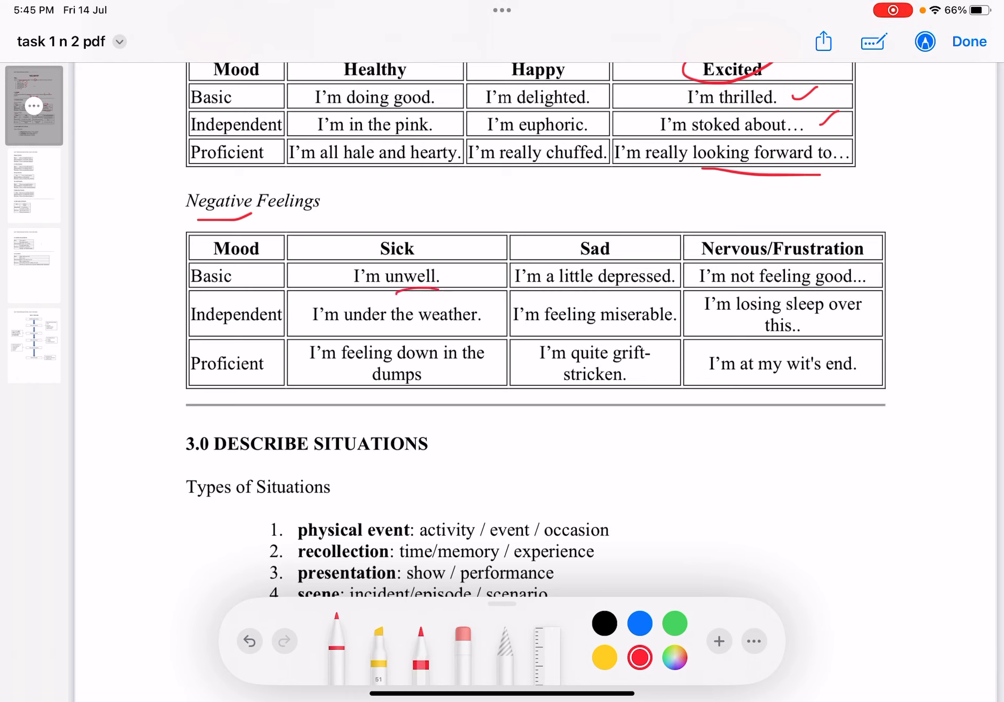
pyautogui.moveTo(371, 333); pyautogui.dragTo(467, 333)
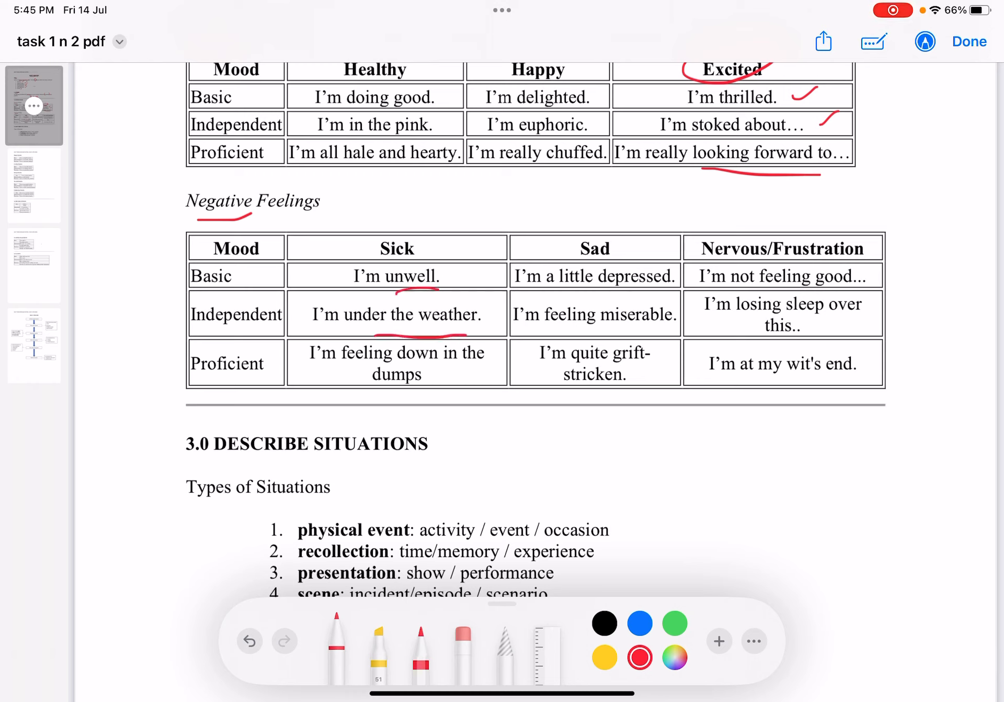
pyautogui.moveTo(614, 291); pyautogui.dragTo(676, 291)
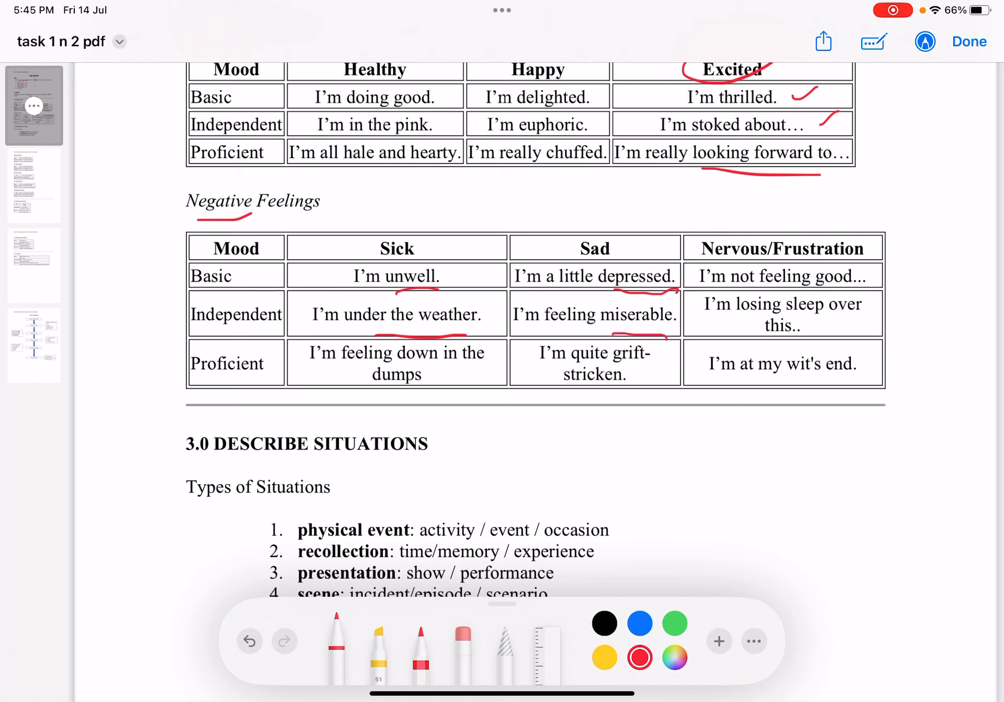
pyautogui.moveTo(582, 375); pyautogui.dragTo(634, 390)
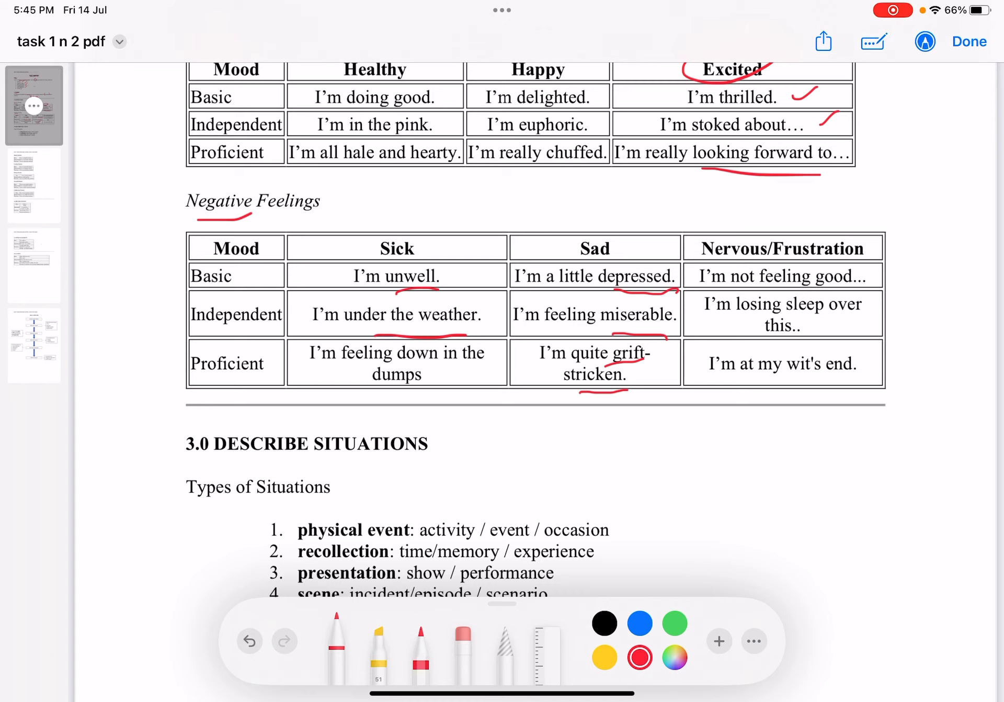
pyautogui.moveTo(747, 384); pyautogui.dragTo(852, 376)
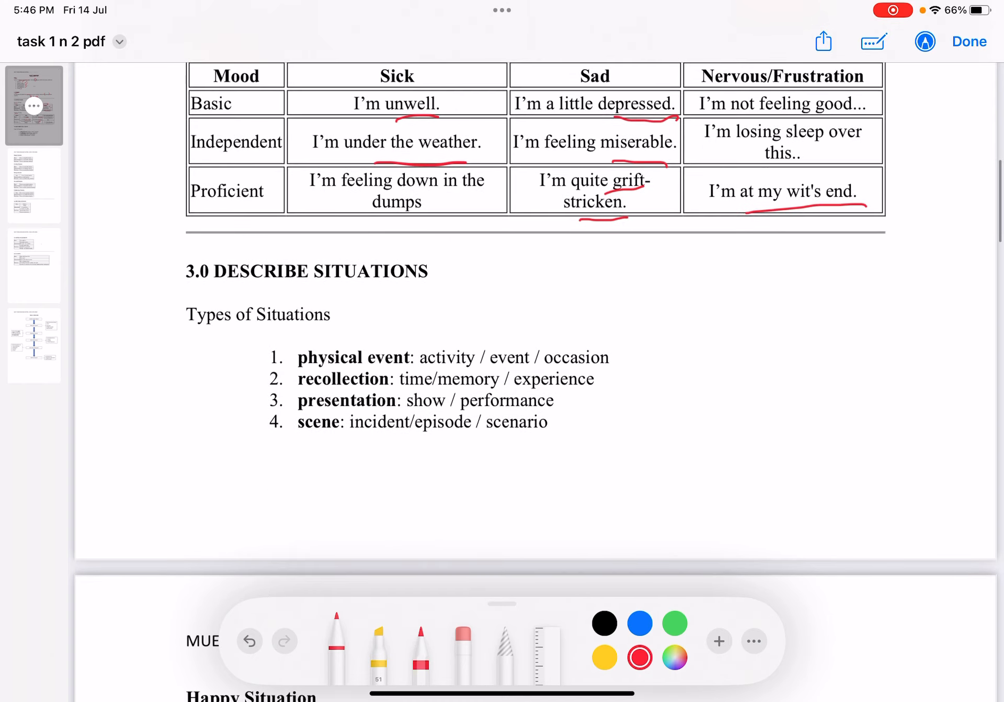
# Draw a long red diagonal stroke across the four-item Types of Situations list.
pyautogui.scroll(-3)
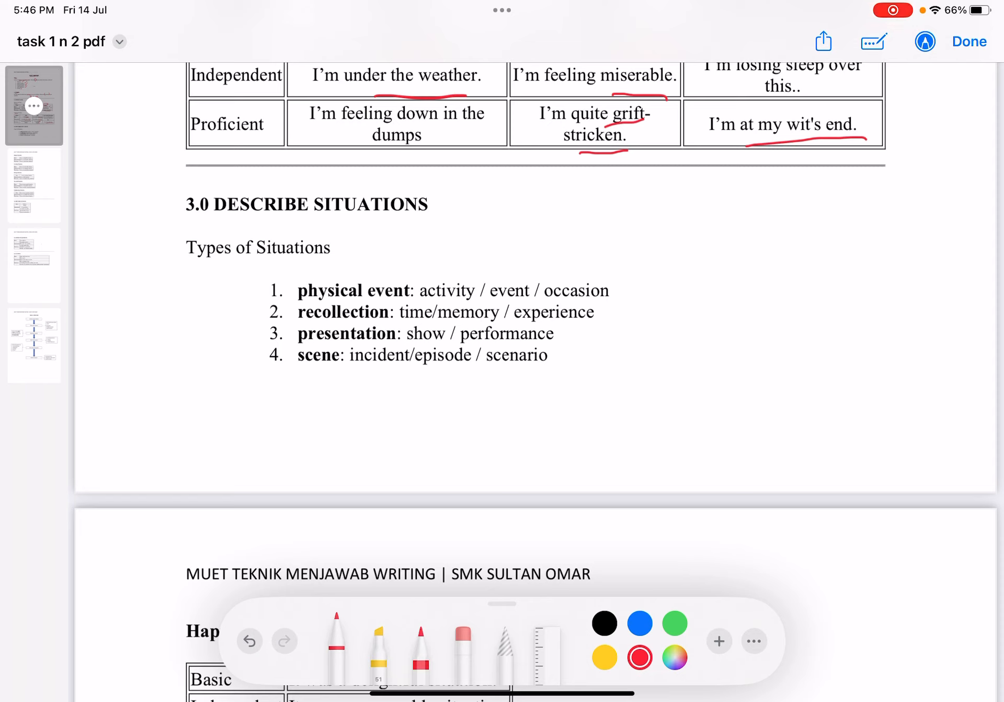
pyautogui.moveTo(564, 402); pyautogui.dragTo(636, 269)
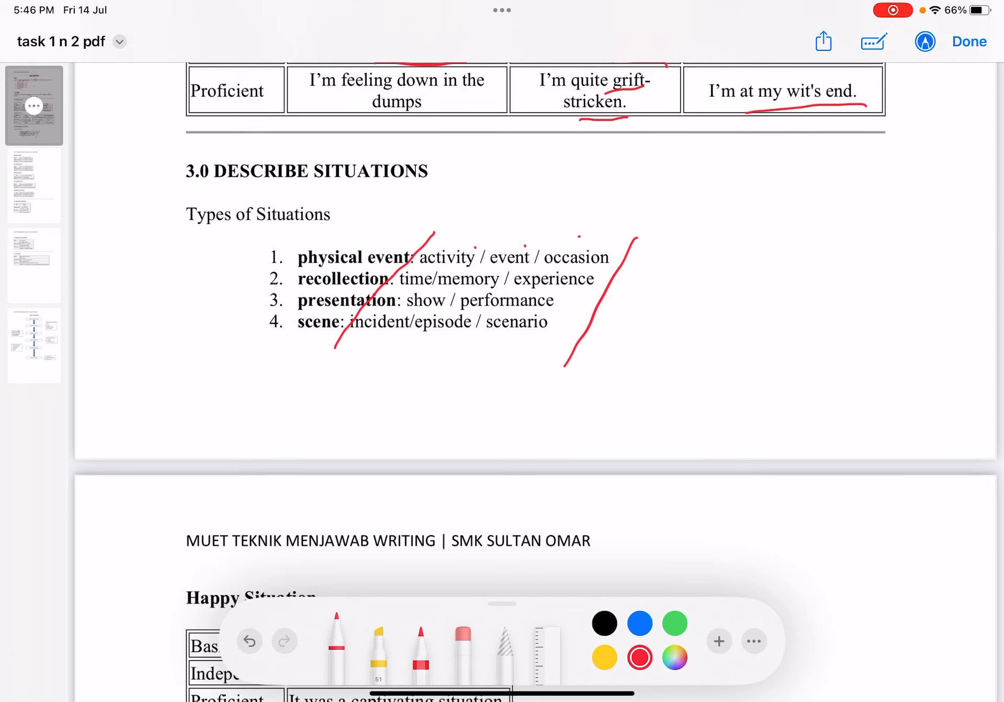
# Tick the Basic, Independent and Proficient exciting situation phrases.
pyautogui.scroll(-3)
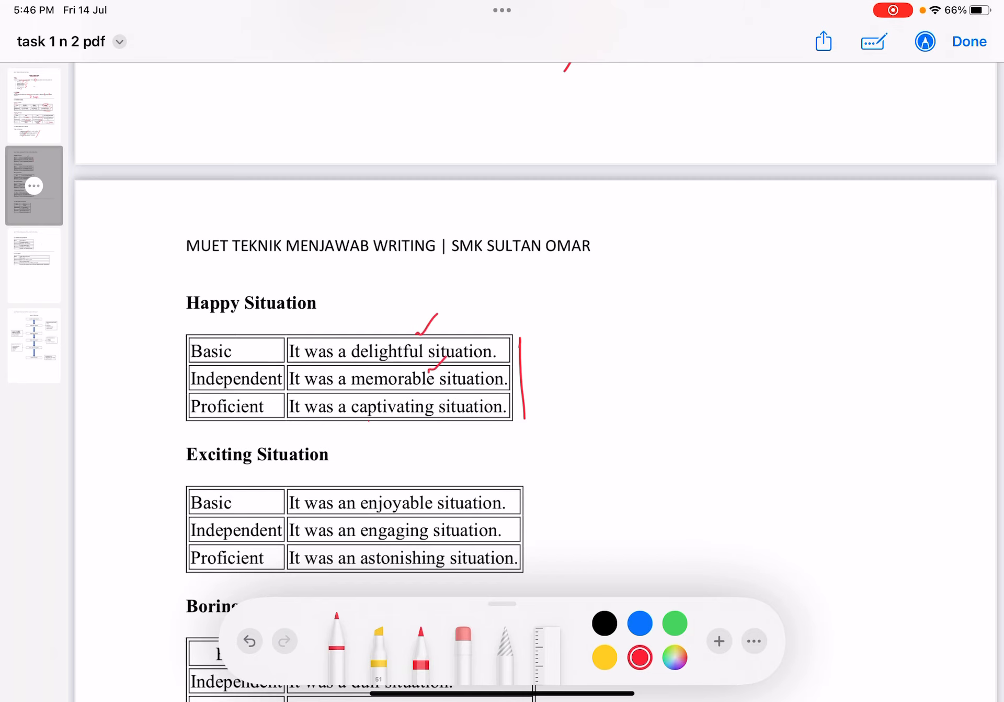
pyautogui.scroll(-3)
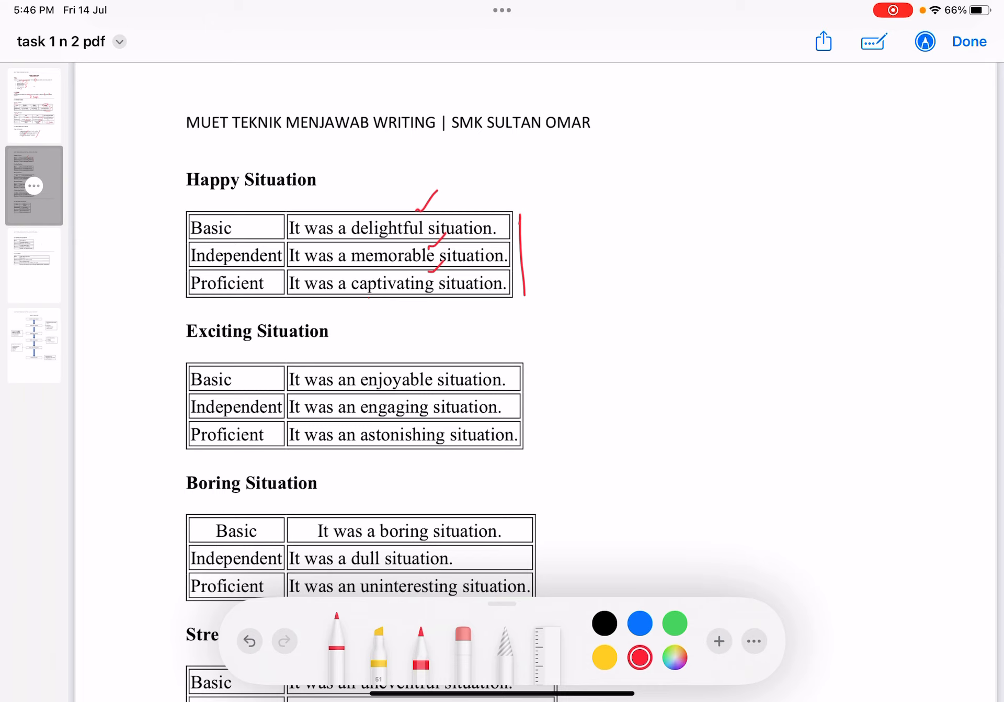
pyautogui.scroll(-3)
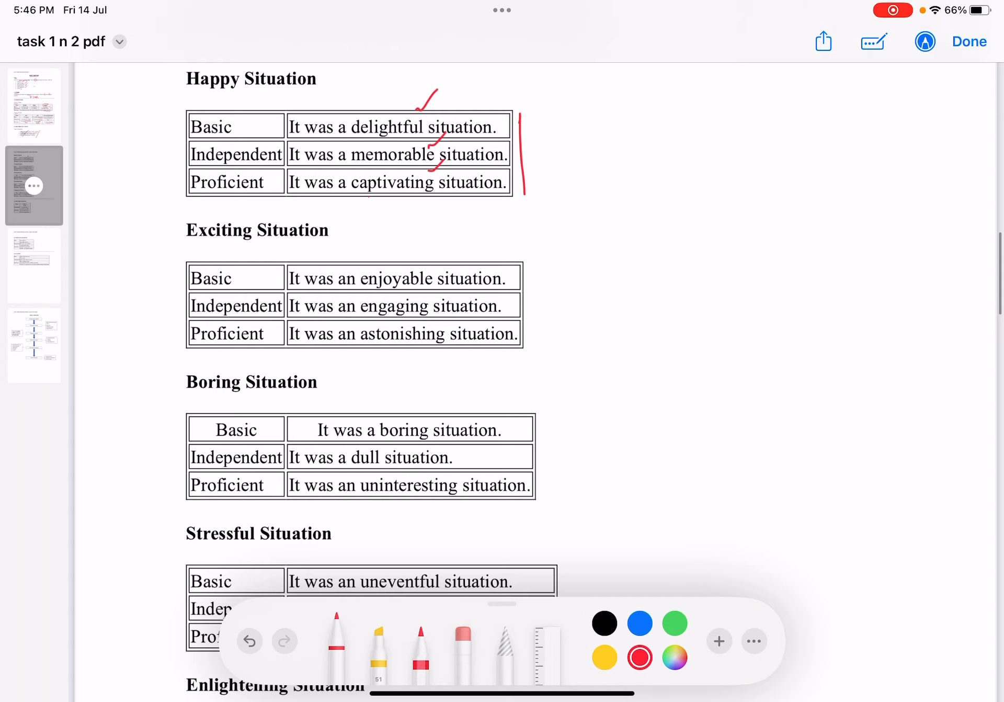
pyautogui.moveTo(435, 269); pyautogui.dragTo(467, 250)
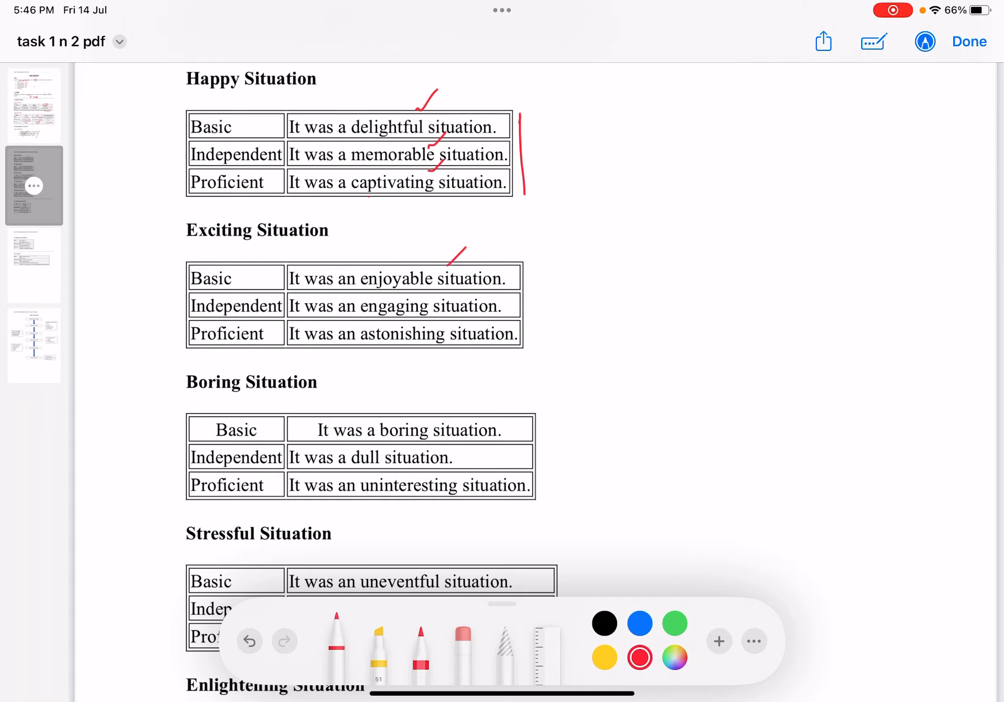
pyautogui.moveTo(448, 282); pyautogui.dragTo(467, 327)
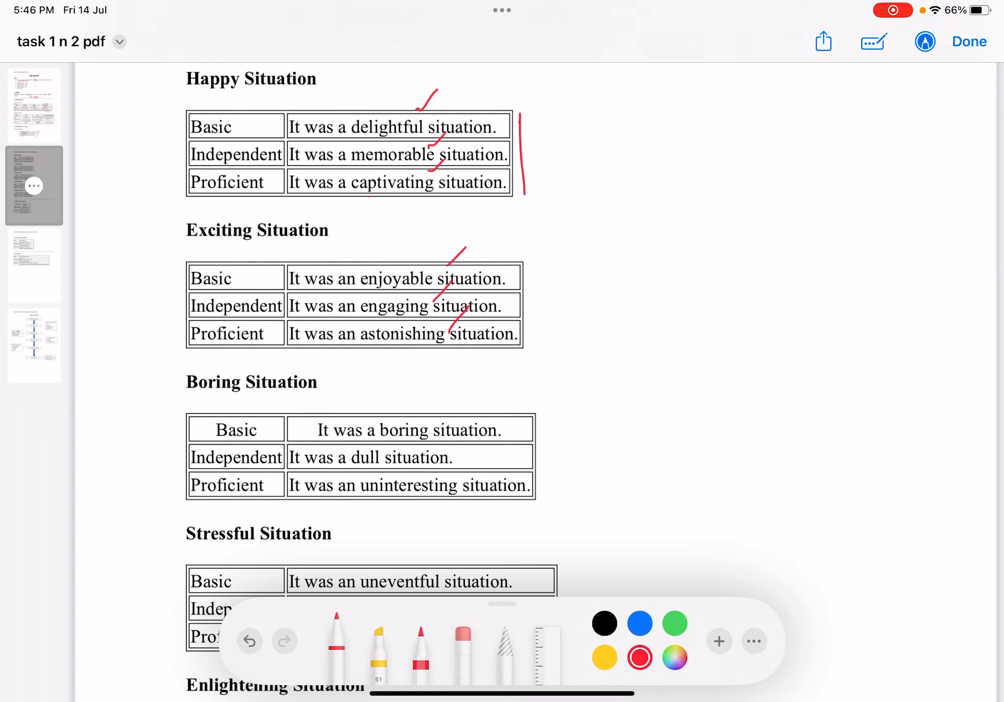
# Tick the Independent and Proficient boring phrases and bracket 'poorly-organized'.
pyautogui.scroll(-3)
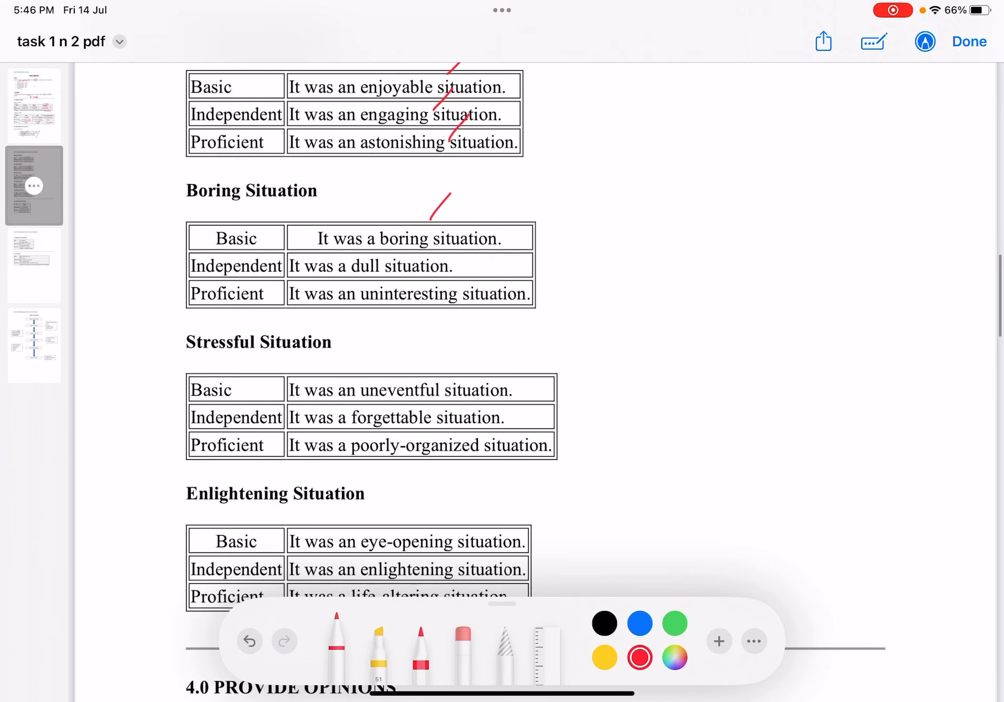
pyautogui.moveTo(385, 240); pyautogui.dragTo(442, 281)
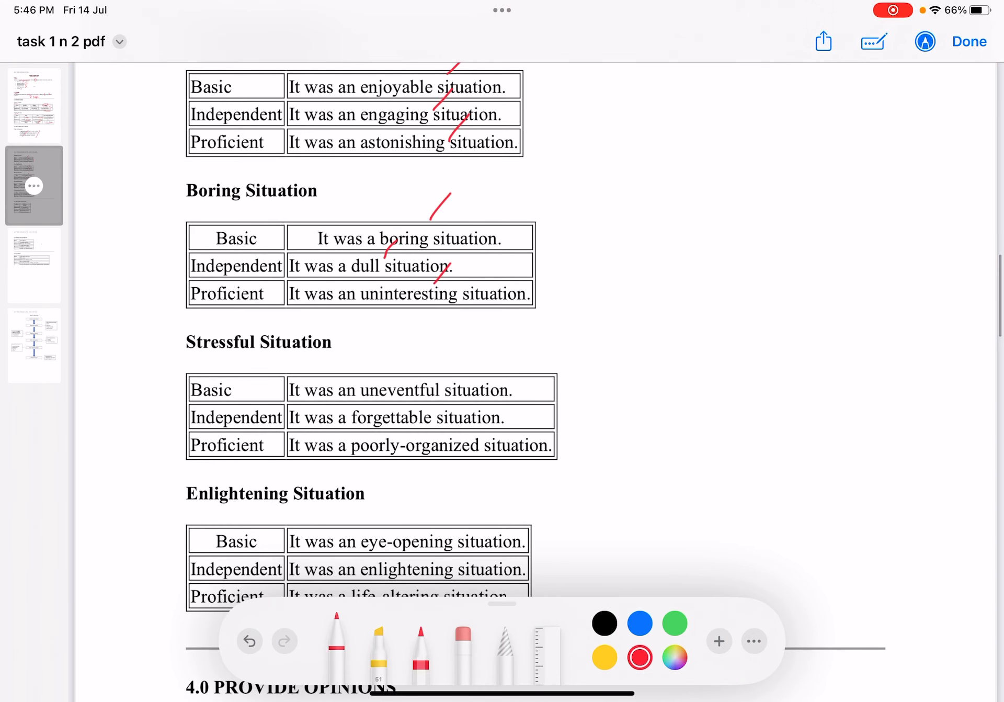
pyautogui.scroll(-3)
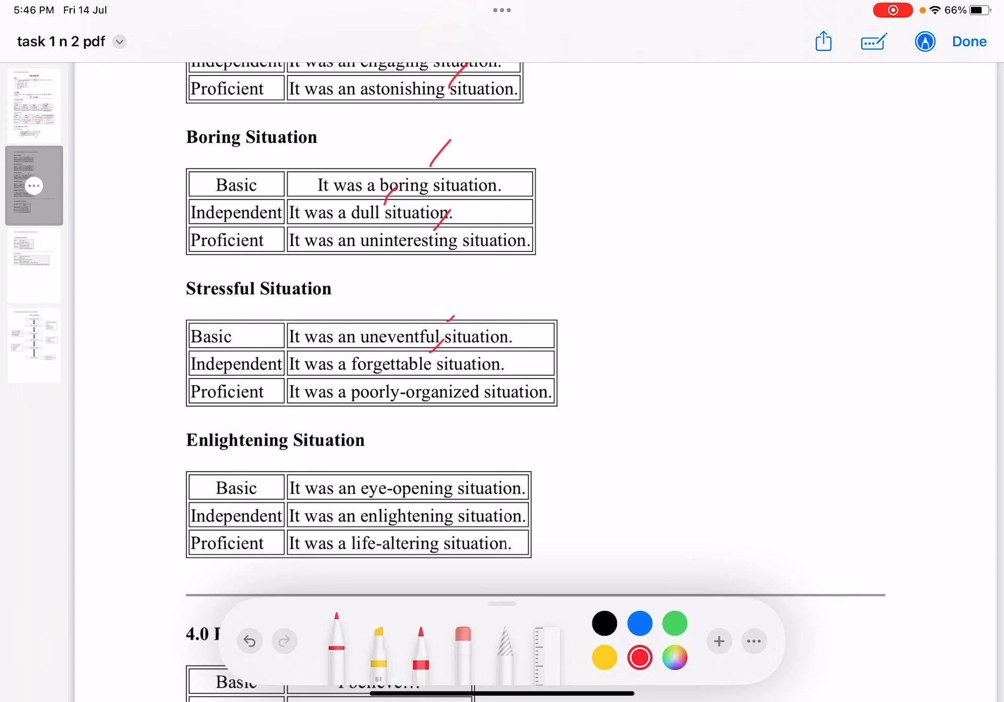
pyautogui.moveTo(349, 375); pyautogui.dragTo(477, 407)
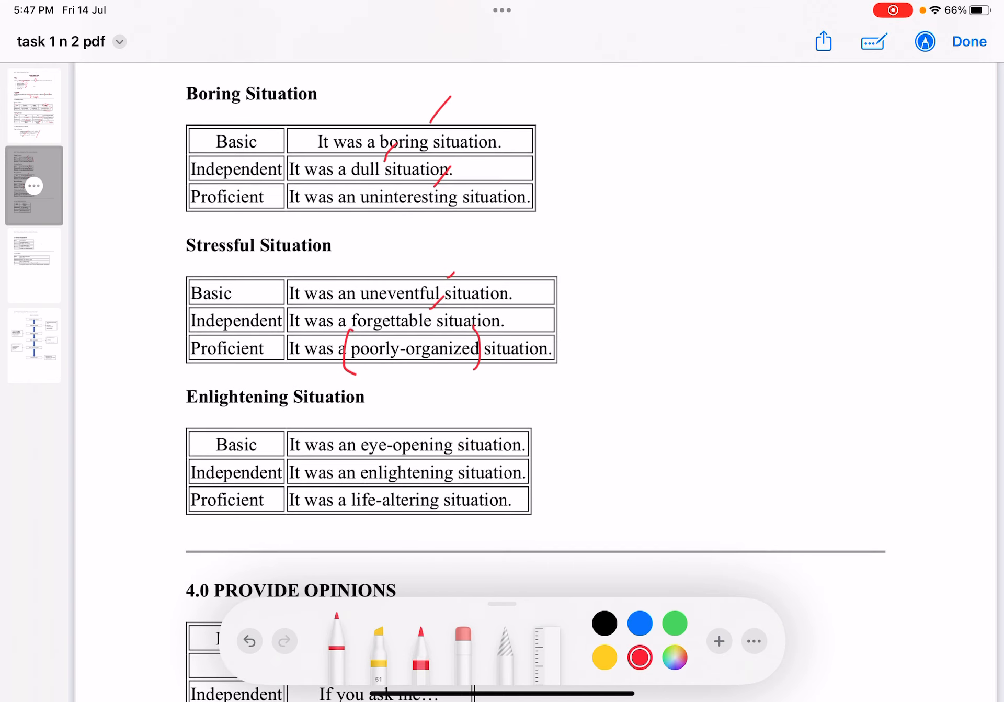
# Brace the Enlightening Situation table and tick the 'If you ask me' and 'It seems' opinion phrases.
pyautogui.scroll(-3)
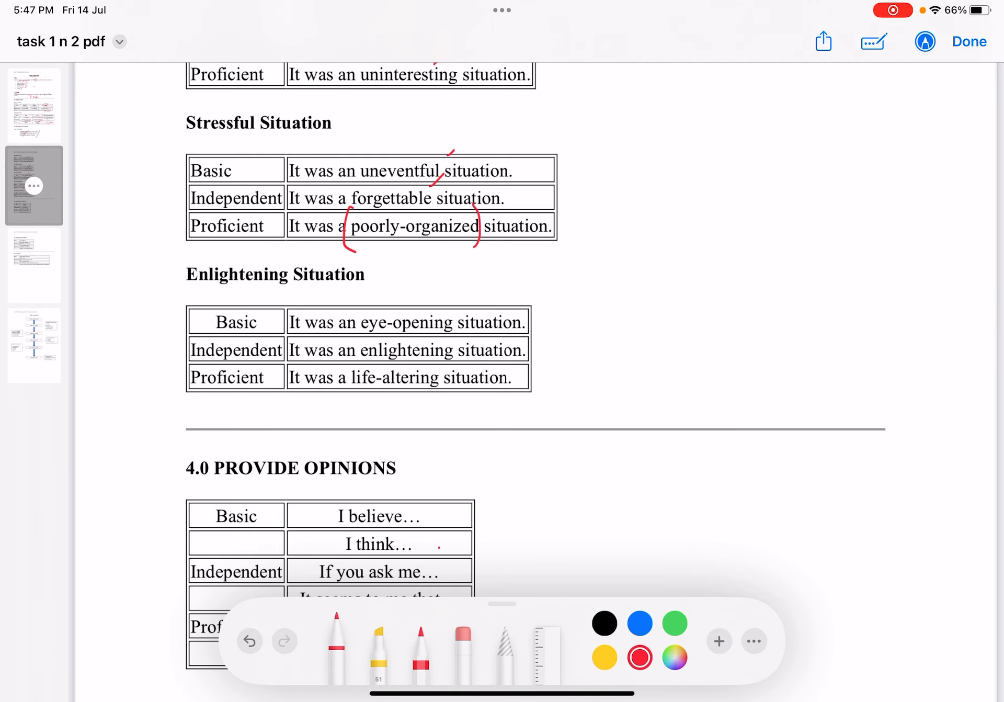
pyautogui.moveTo(538, 310); pyautogui.dragTo(544, 396)
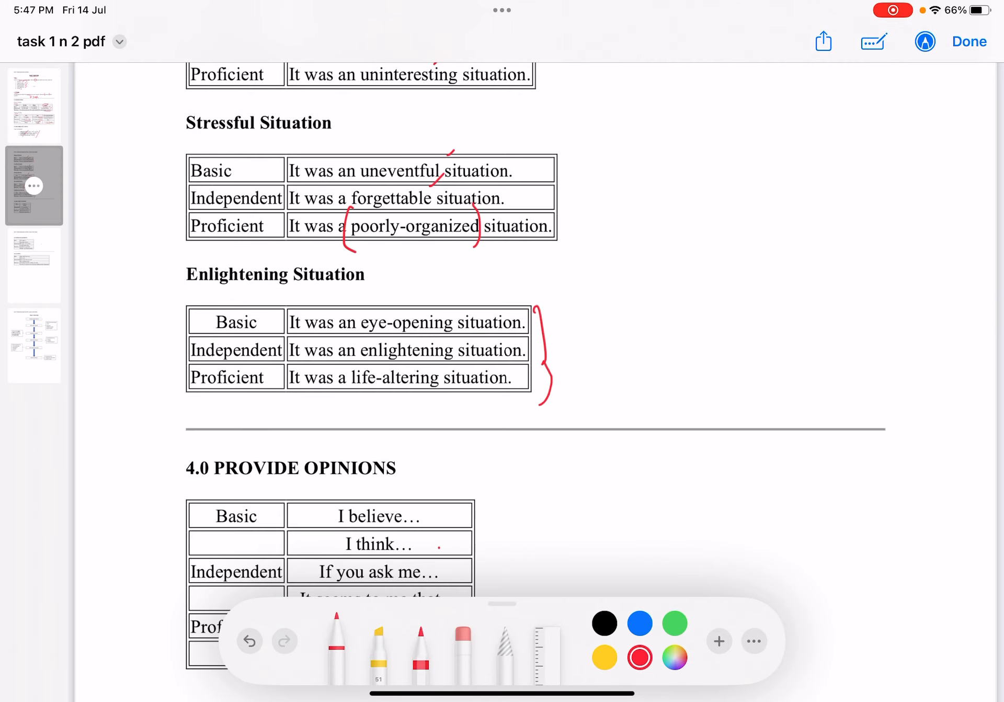
pyautogui.scroll(-3)
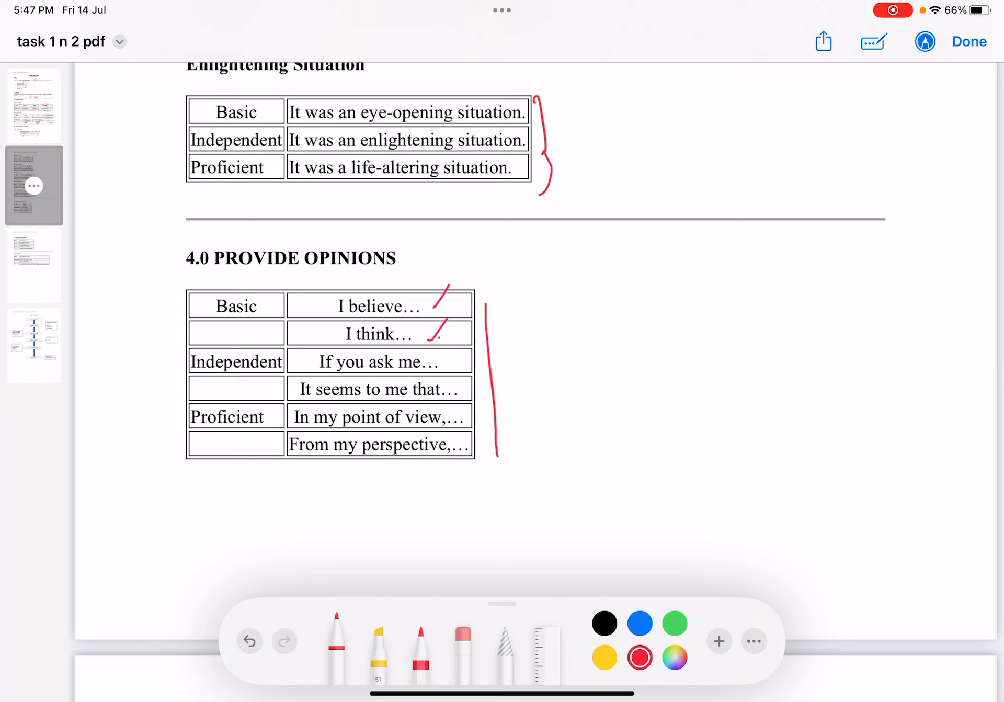
pyautogui.moveTo(435, 345); pyautogui.dragTo(467, 394)
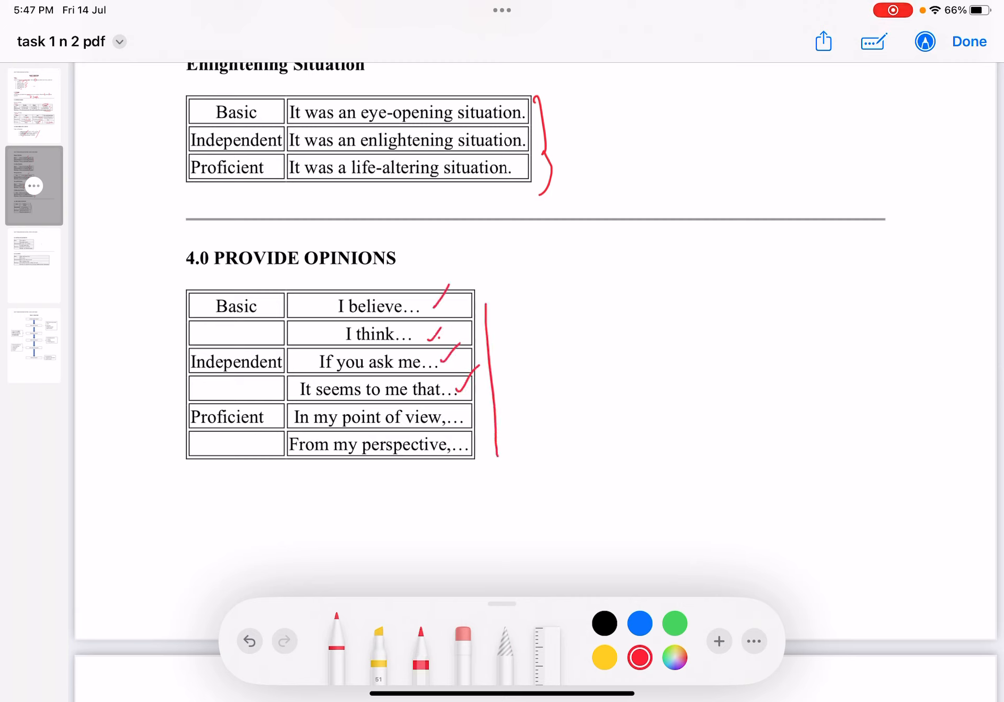
pyautogui.moveTo(461, 410); pyautogui.dragTo(486, 448)
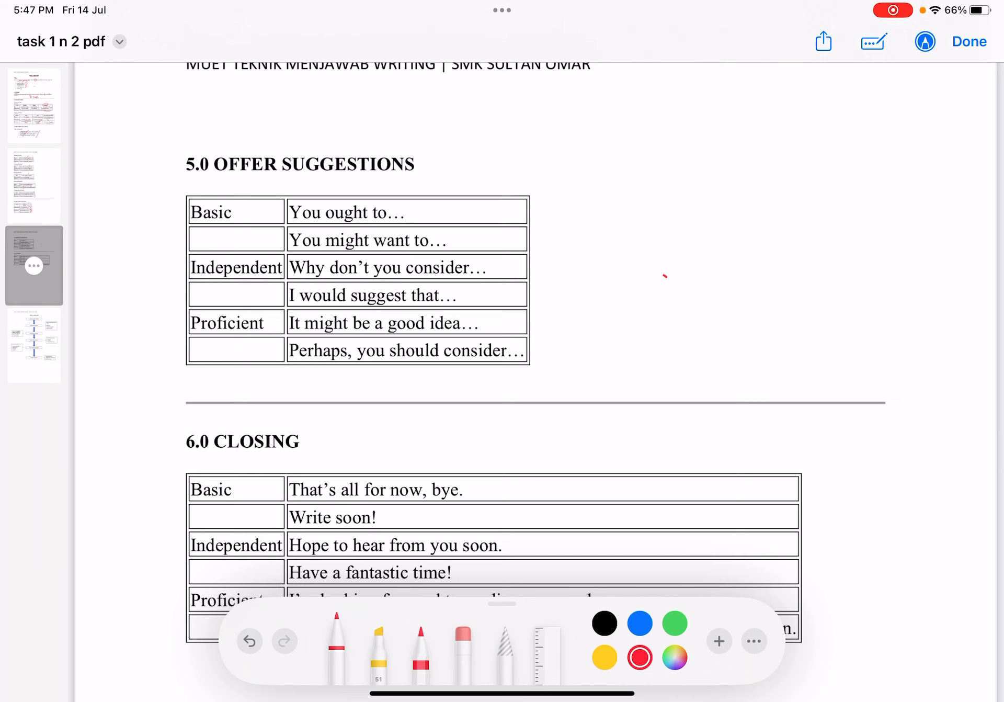
# Handwrite 'You should' beside 'You ought to' in the Offer Suggestions table.
pyautogui.scroll(3)
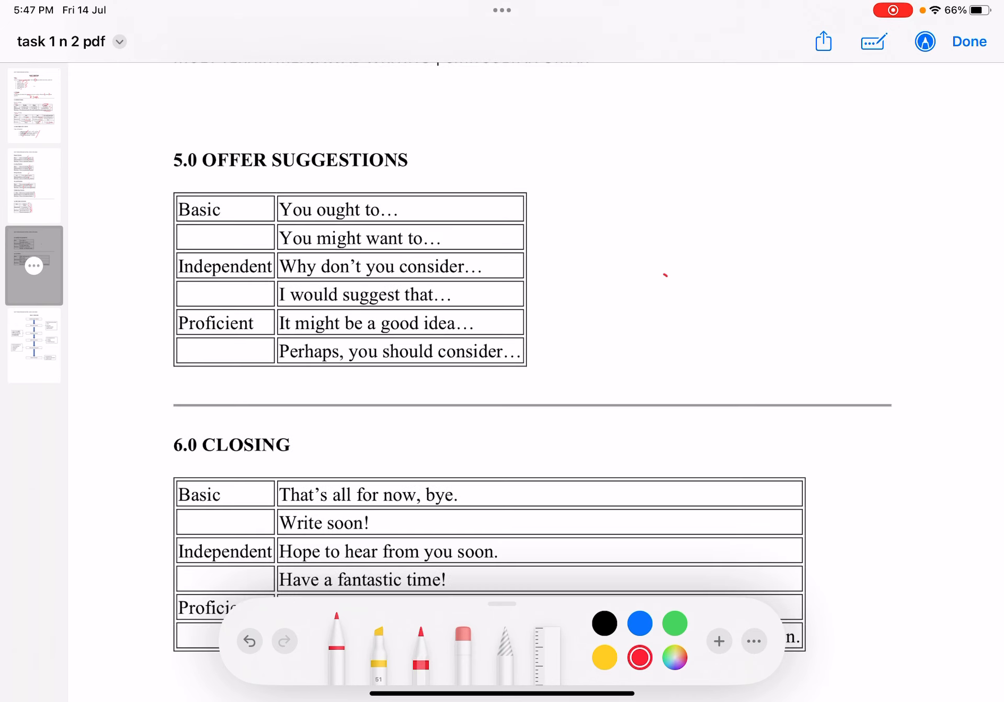
pyautogui.moveTo(426, 211); pyautogui.dragTo(512, 211)
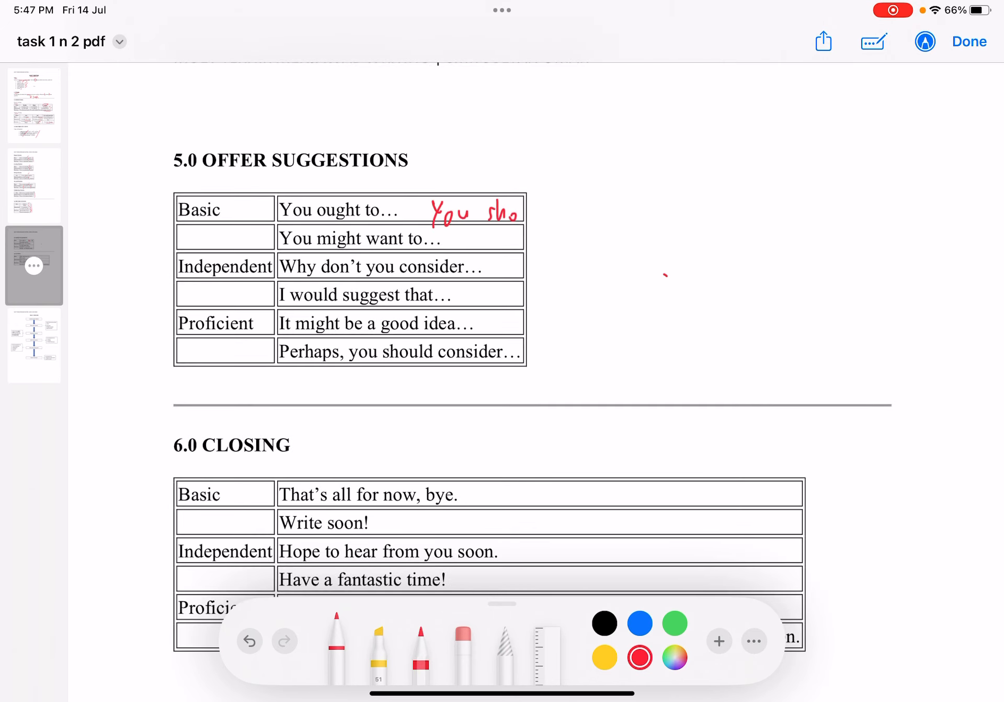
pyautogui.moveTo(513, 211); pyautogui.dragTo(549, 208)
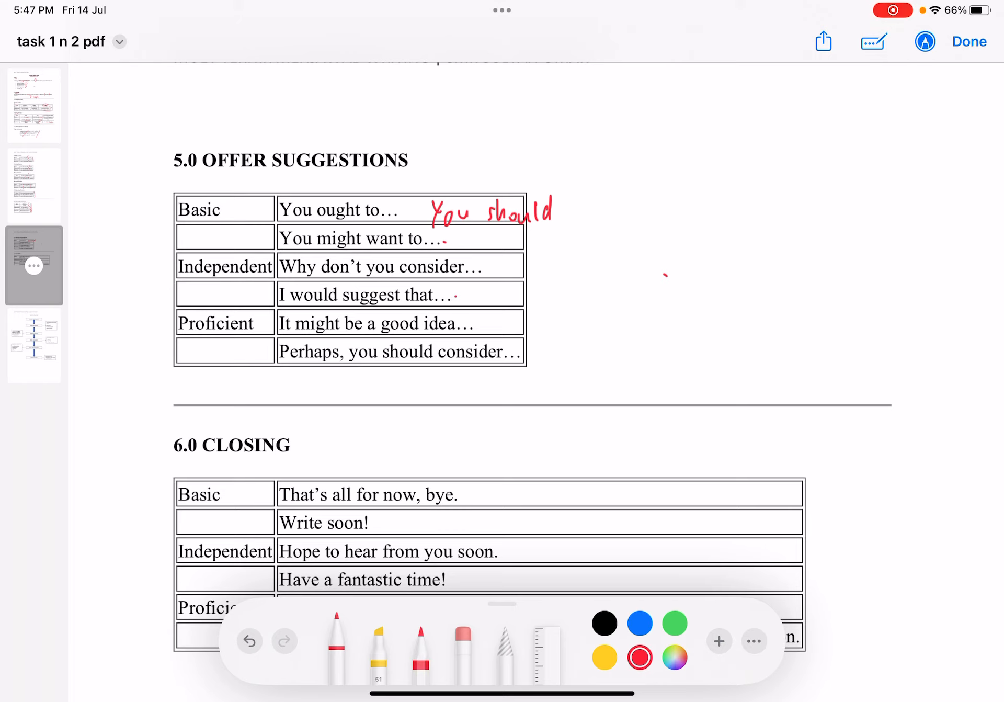
# Handwrite 'for you to consider the benefits of…' after 'It might be a good idea', underlining benefits.
pyautogui.moveTo(474, 323); pyautogui.dragTo(538, 327)
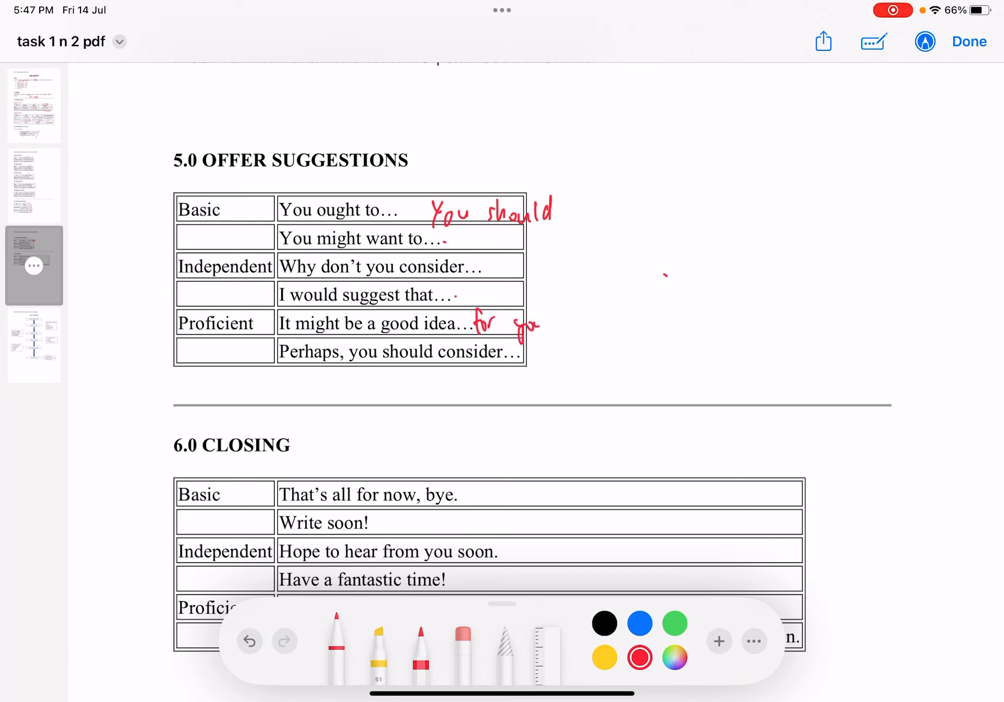
pyautogui.moveTo(564, 317); pyautogui.dragTo(659, 320)
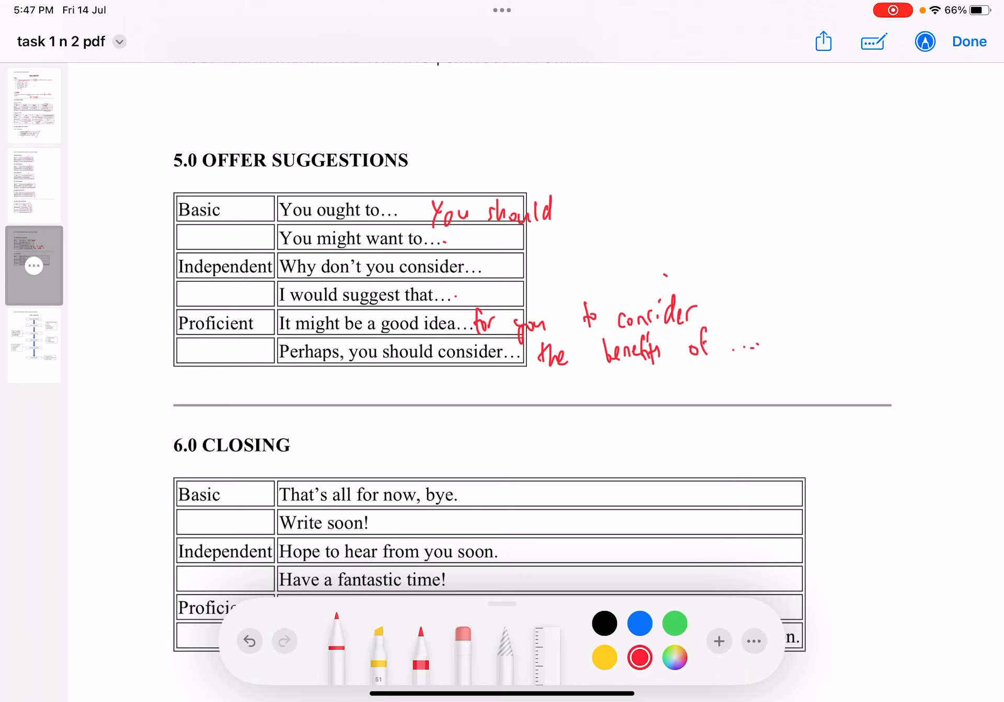
pyautogui.moveTo(611, 360); pyautogui.dragTo(672, 357)
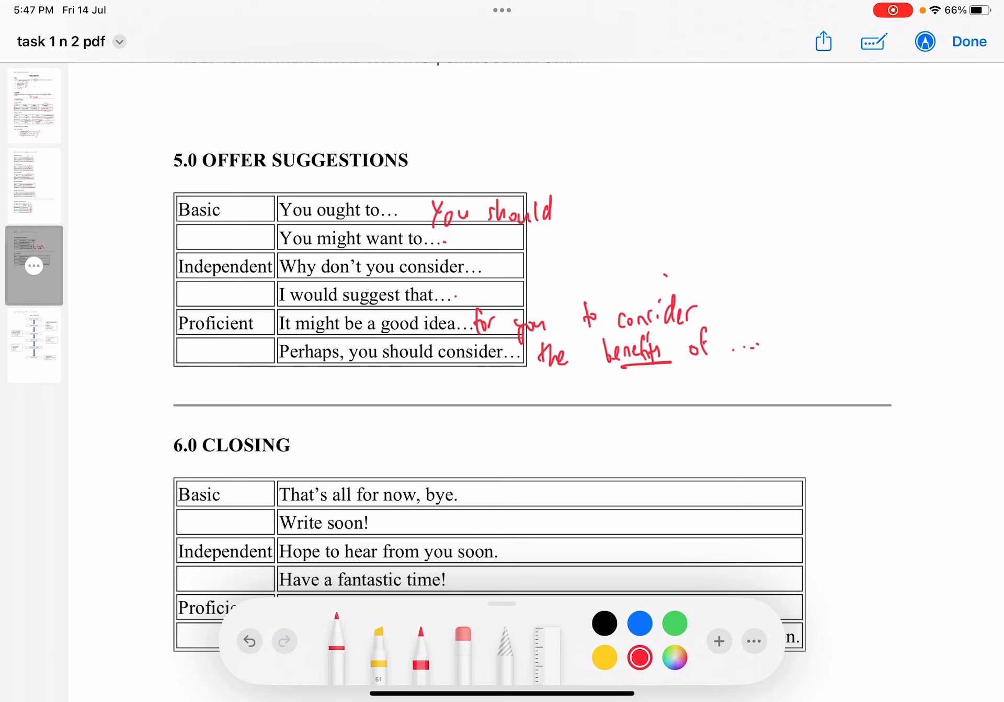
# Tick 'Write soon!' and 'Feel free to contact me…' and mark the slash in 'help/ information'.
pyautogui.scroll(-3)
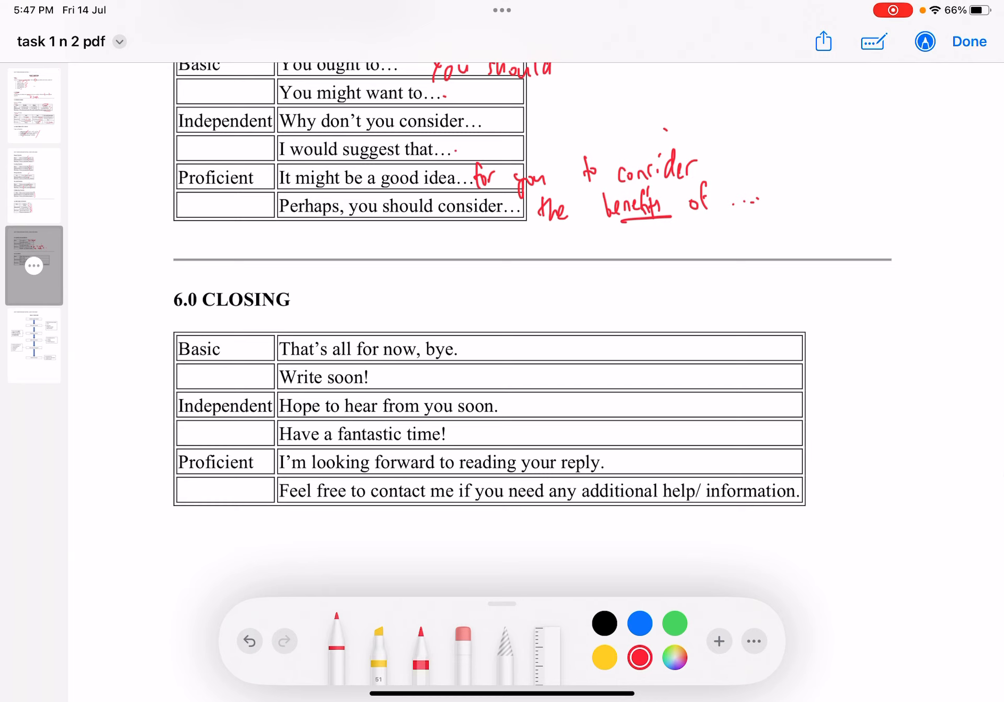
pyautogui.moveTo(439, 387); pyautogui.dragTo(454, 368)
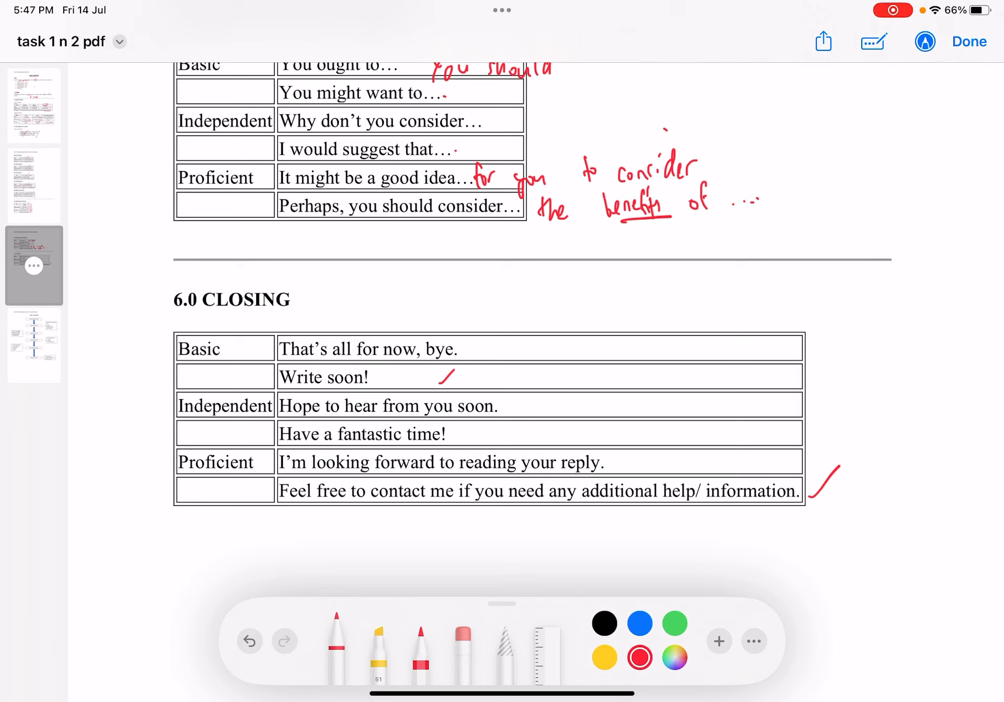
pyautogui.moveTo(698, 477); pyautogui.dragTo(707, 513)
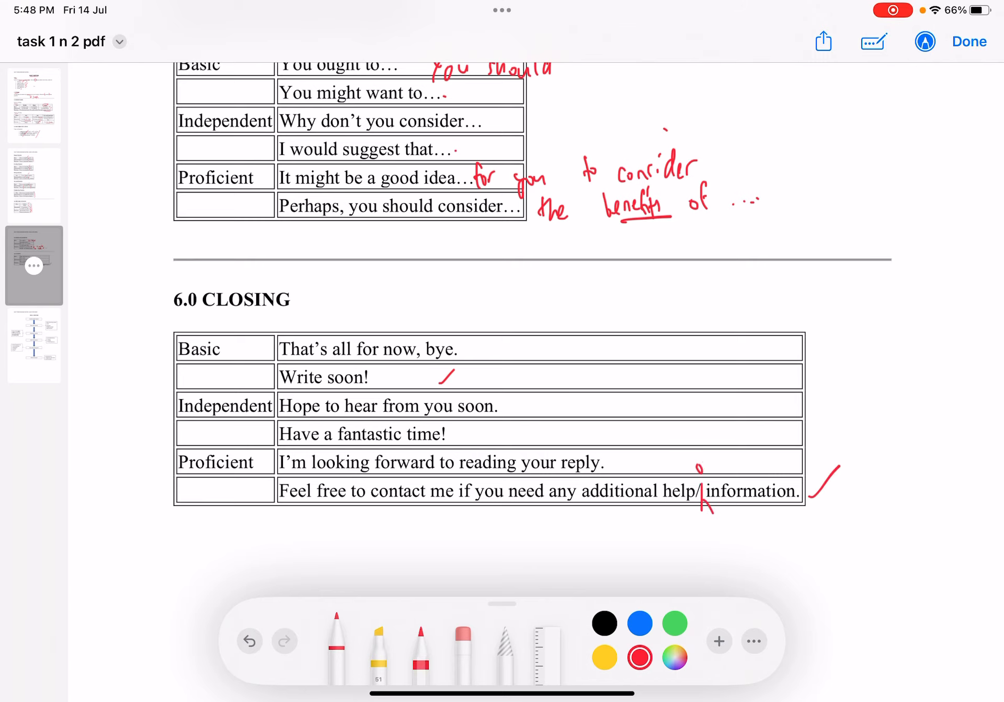
pyautogui.scroll(-3)
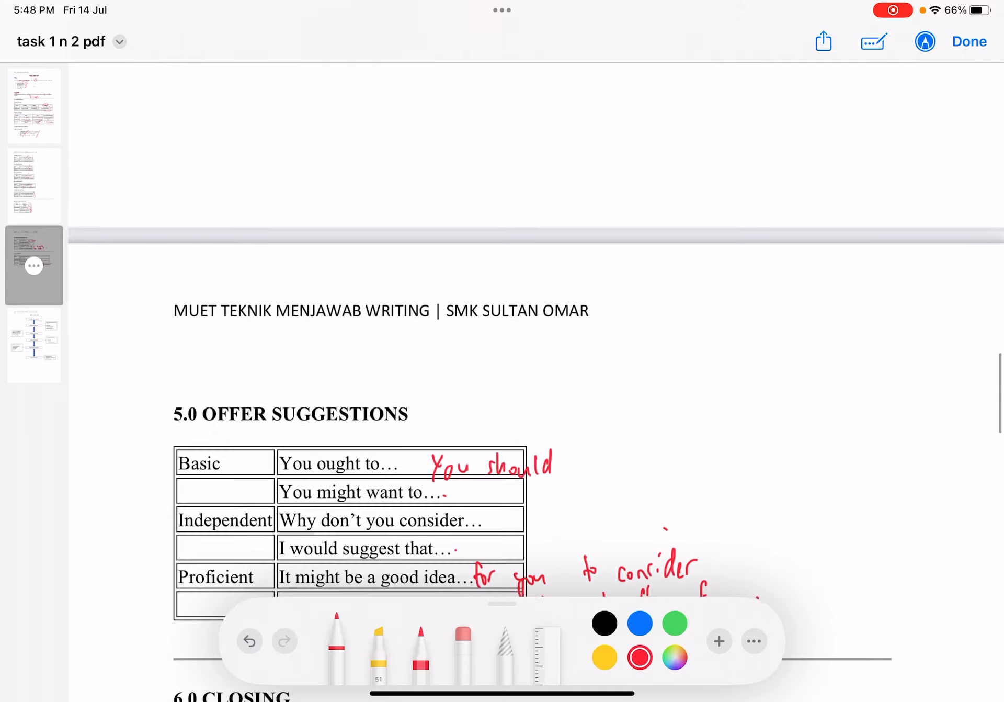